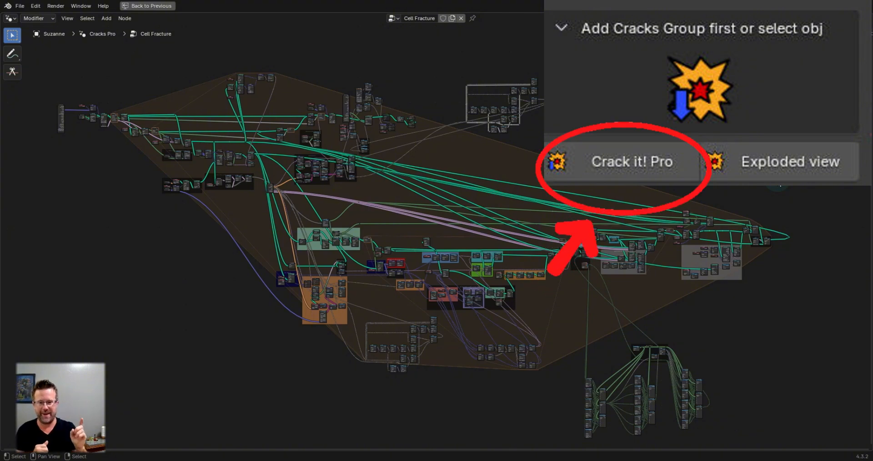
- Return to the normal layout and give the cube the Level 9 crack preset
click(631, 161)
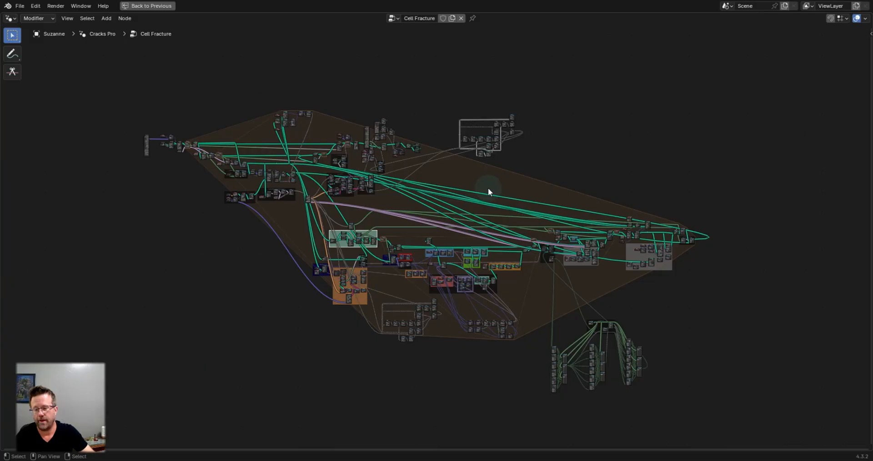
click(513, 7)
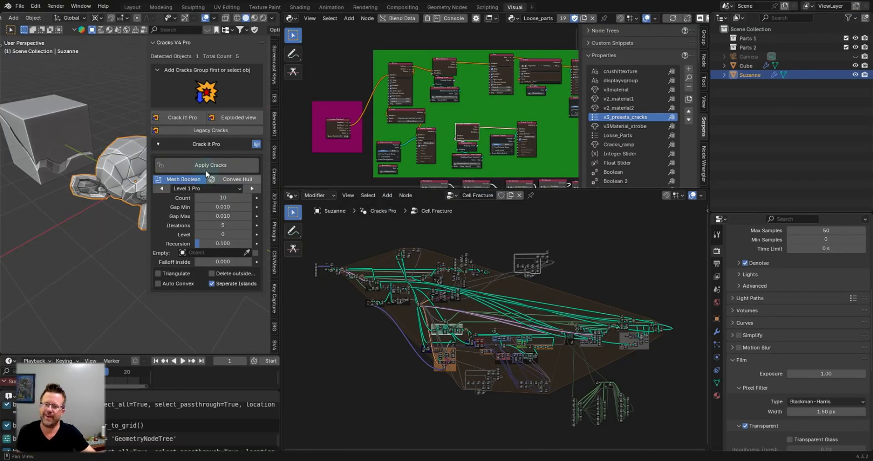
mouse_move(210, 165)
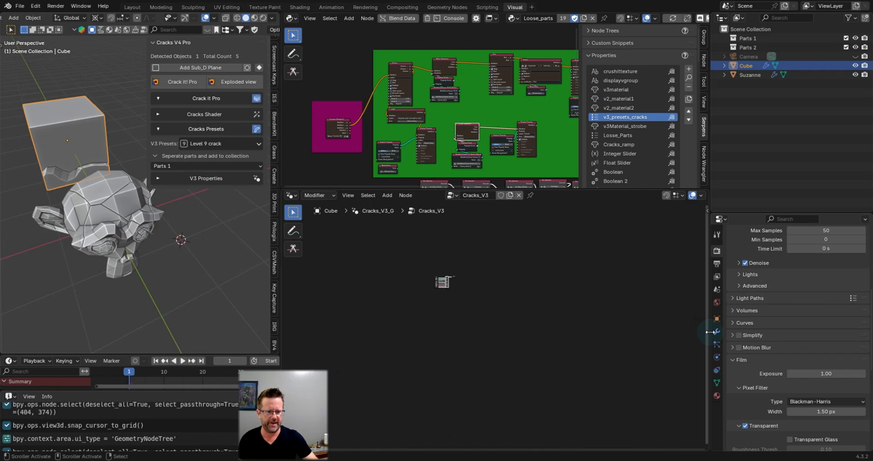
click(716, 332)
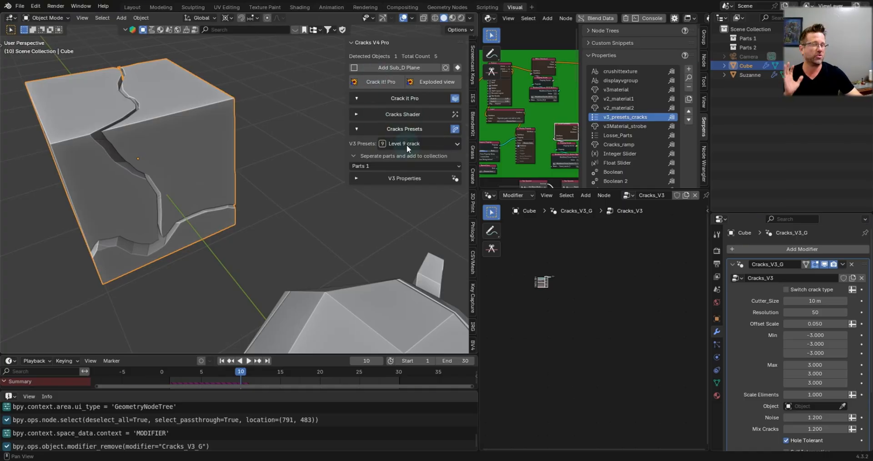
- Preview the Level 1, Invisible Cracks and Level 6 crack presets on the cube
click(404, 143)
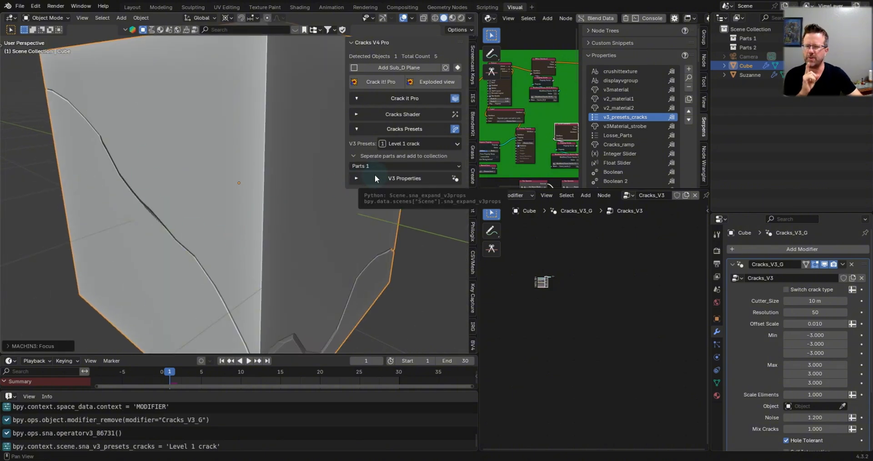
click(405, 144)
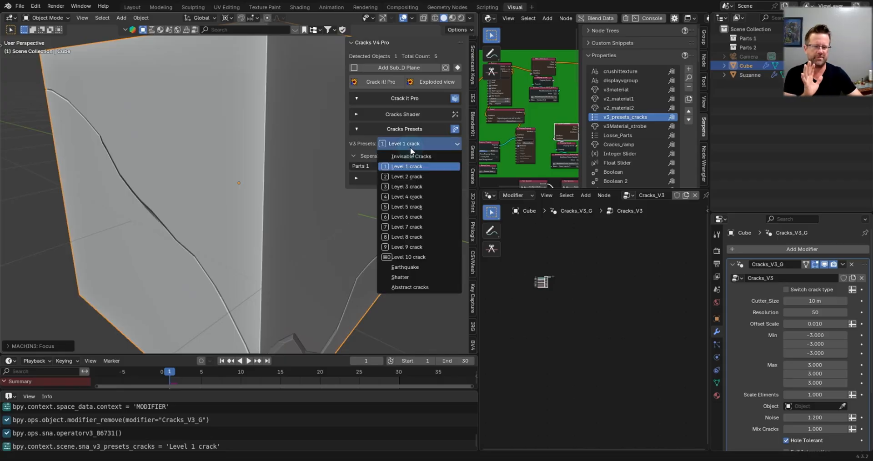
click(410, 157)
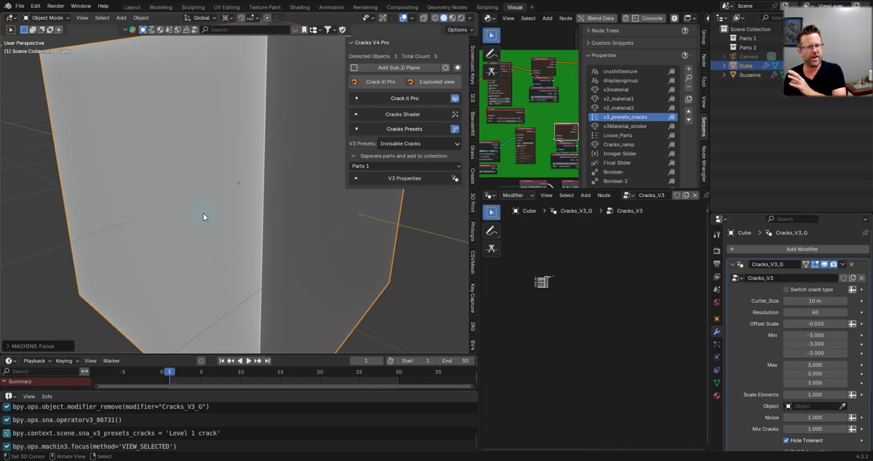
mouse_move(371, 221)
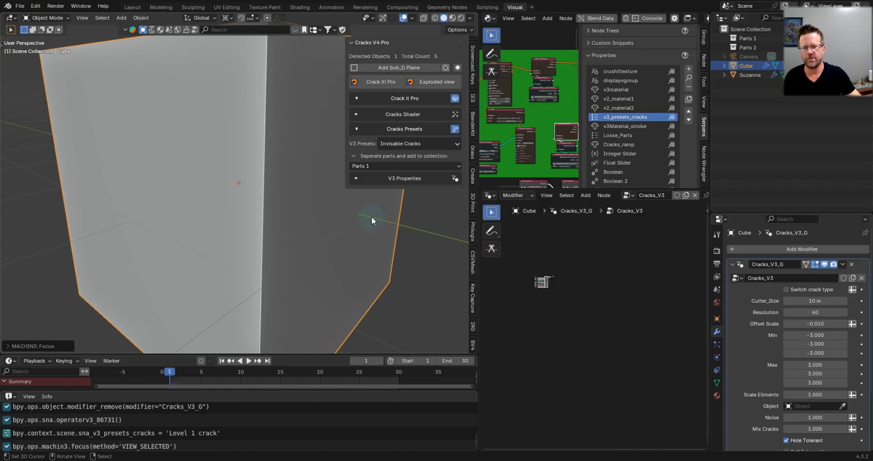
click(404, 143)
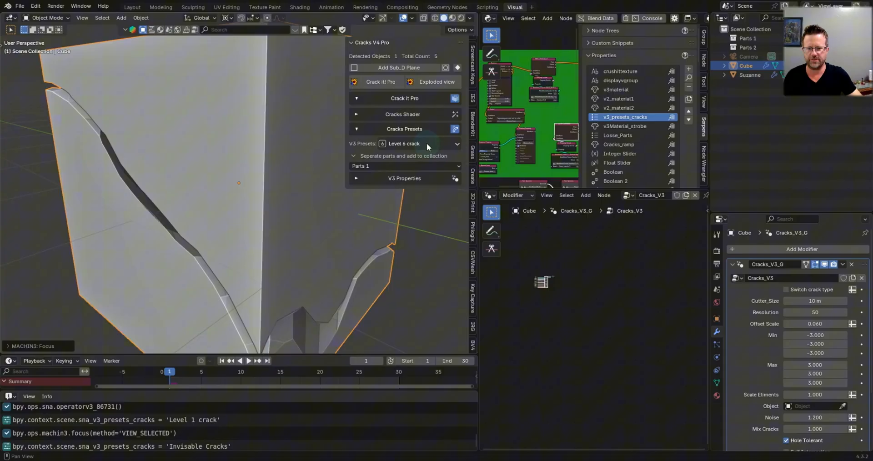
- Try the Earthquake preset, then settle on Abstract cracks
click(404, 143)
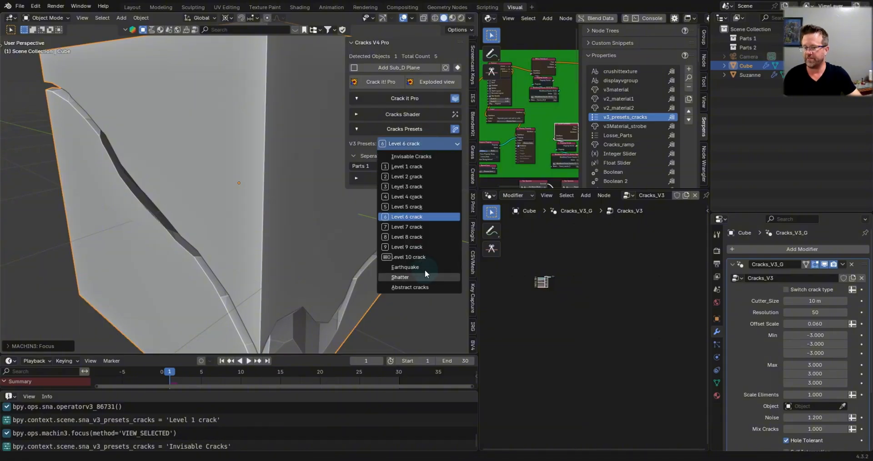
click(405, 267)
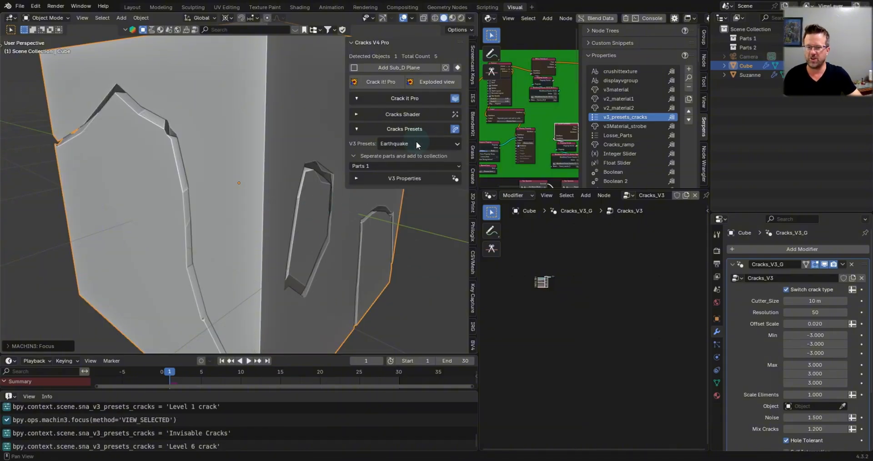
click(417, 144)
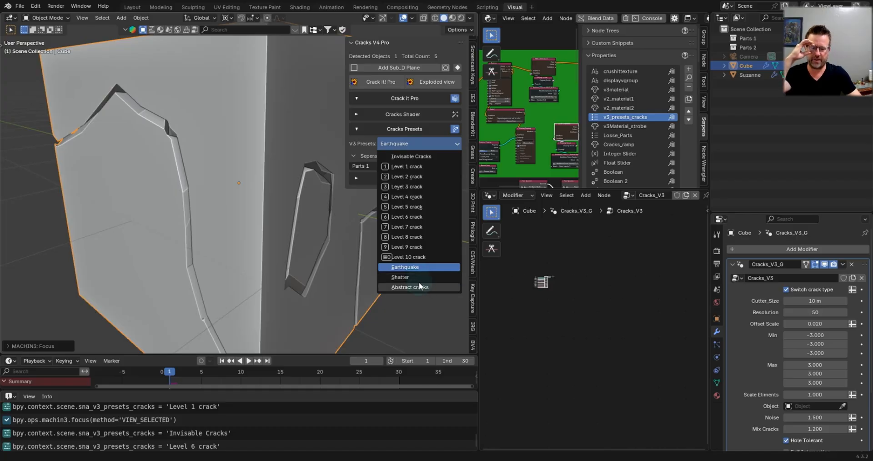
click(409, 286)
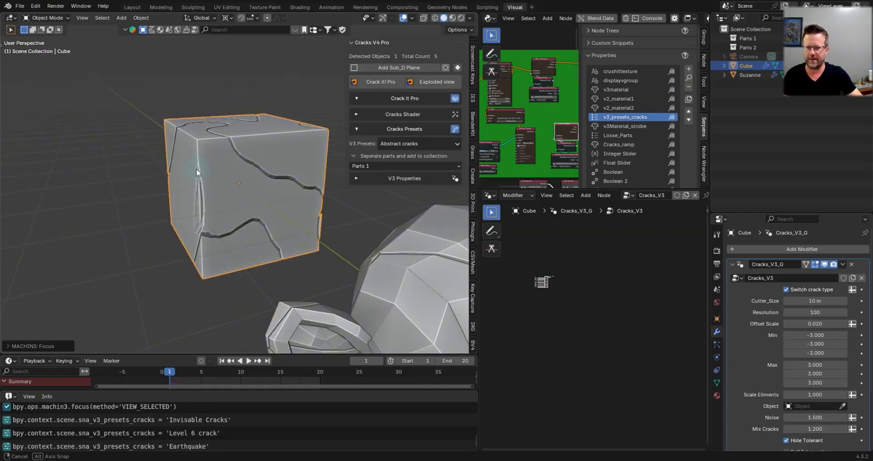
click(247, 361)
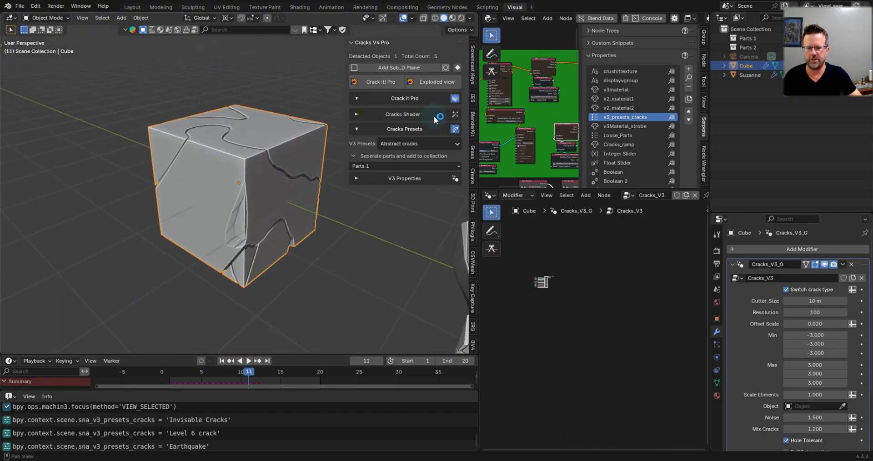
mouse_move(436, 119)
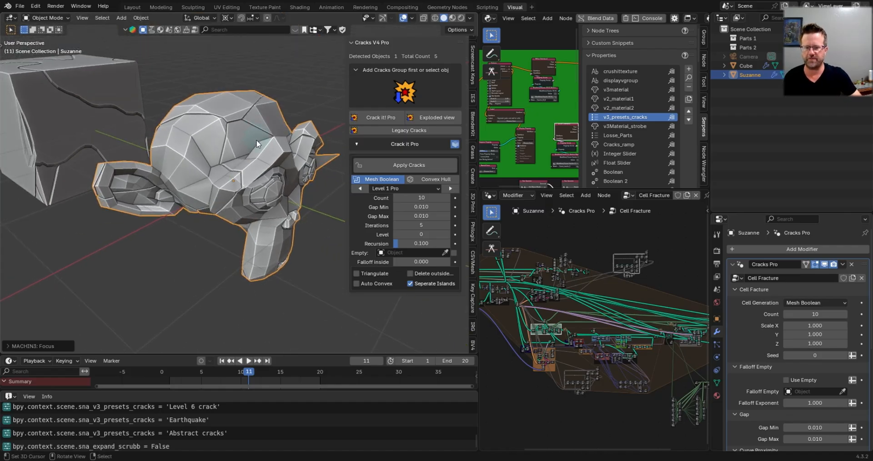
- Give Suzanne convex hull cells with Auto Convex, stepping Pro presets to Level 1 (gaps 0.010)
drag(256, 145, 255, 156)
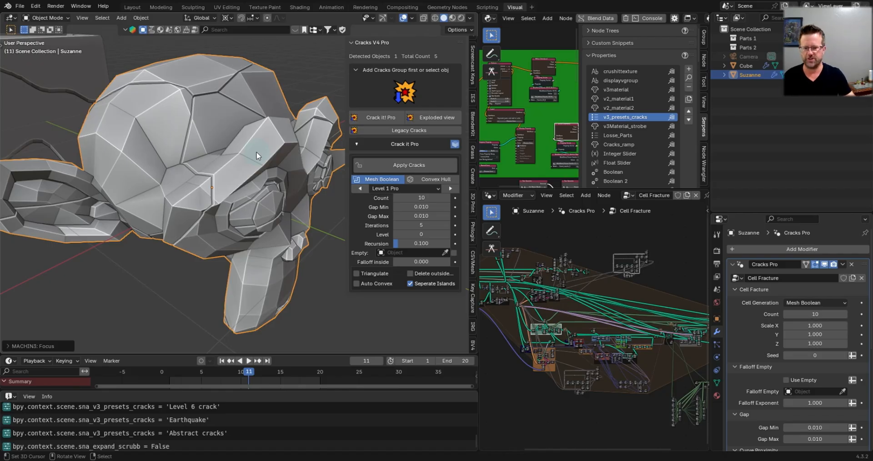
drag(257, 155, 253, 149)
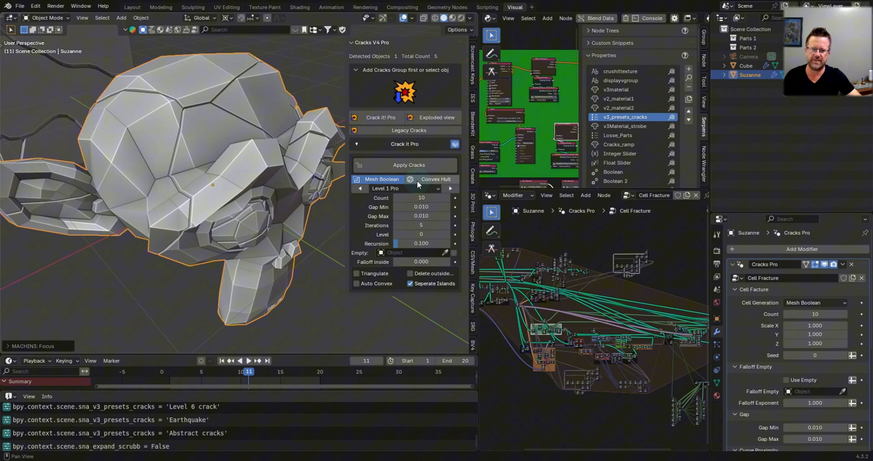
mouse_move(417, 186)
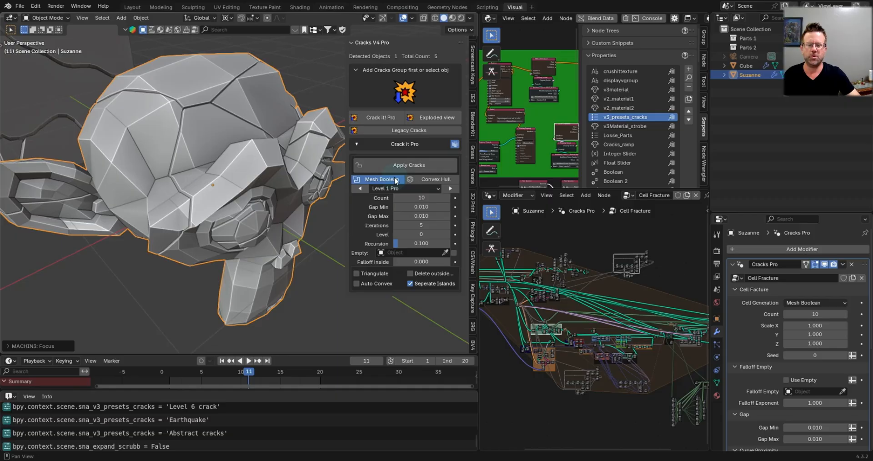
mouse_move(382, 179)
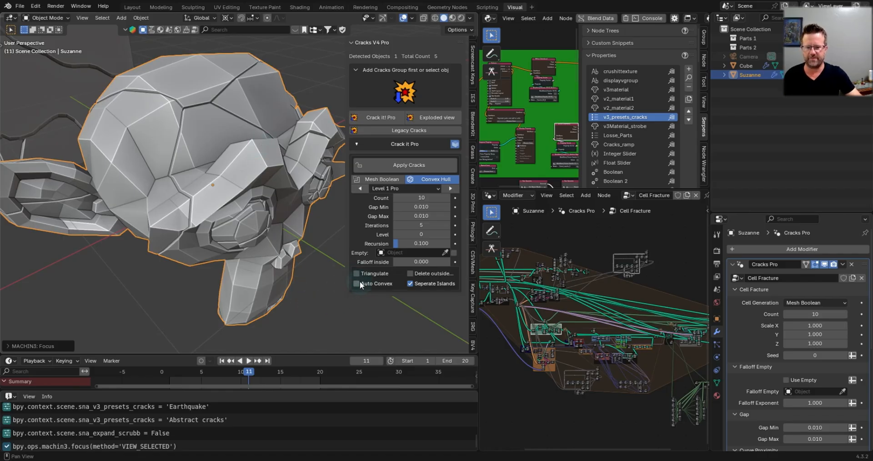
click(356, 283)
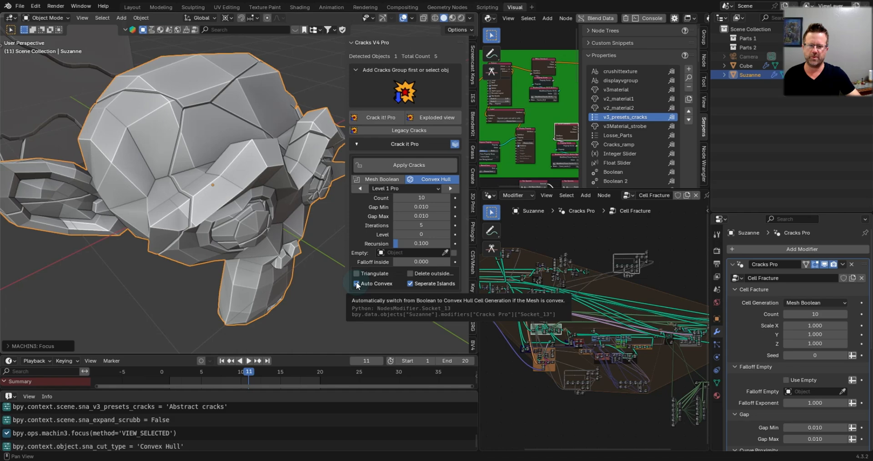
click(402, 188)
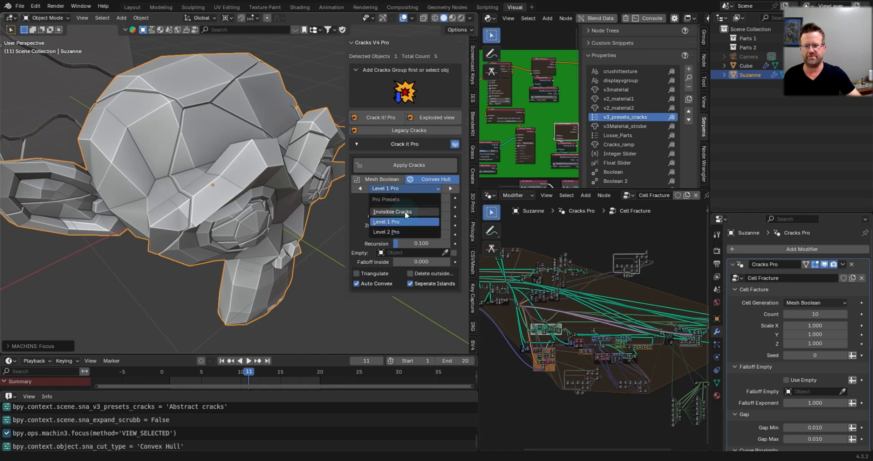
click(392, 211)
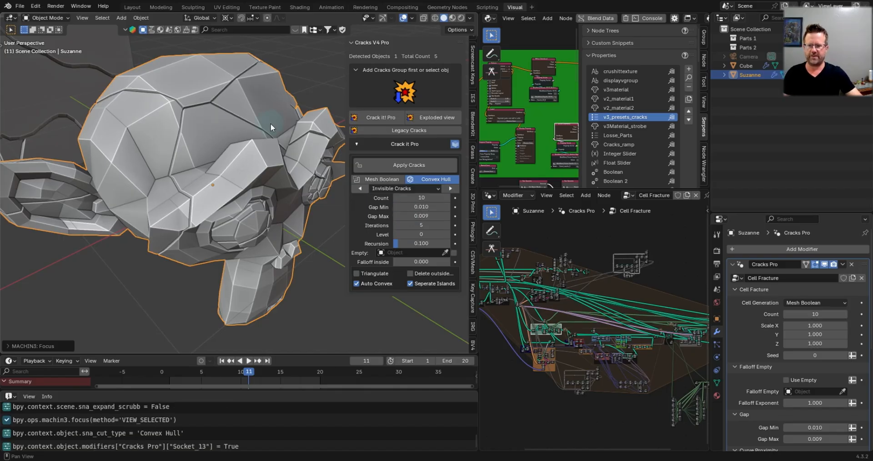
click(404, 188)
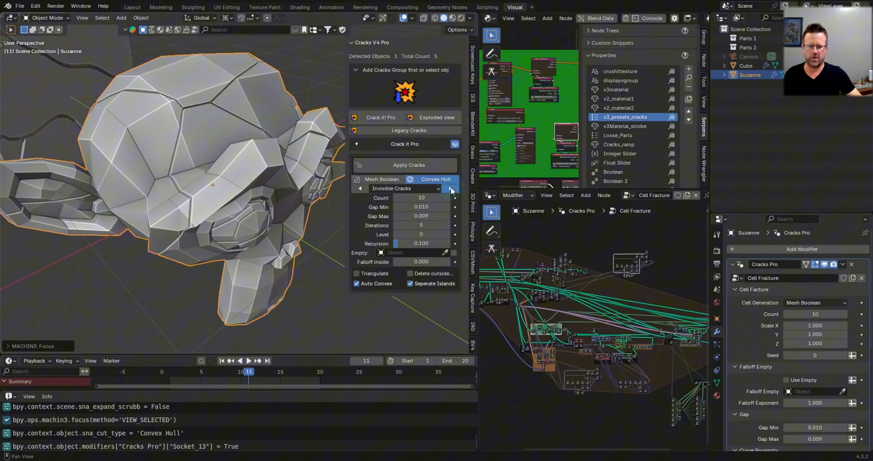
click(392, 189)
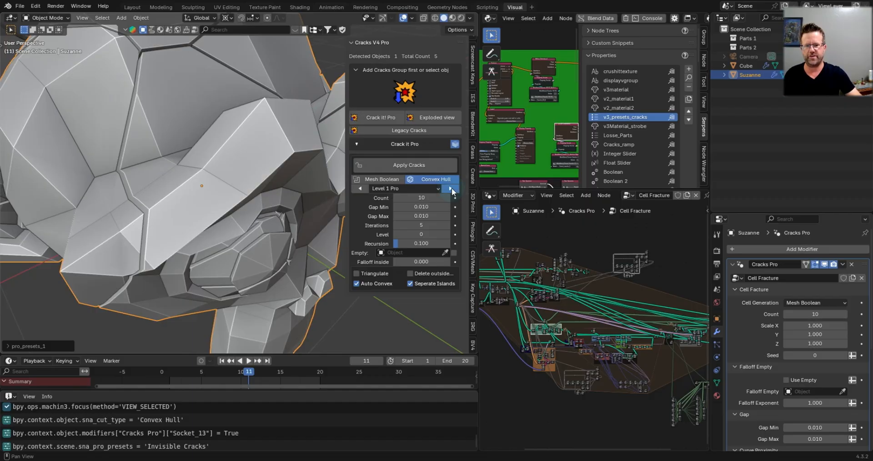
click(450, 188)
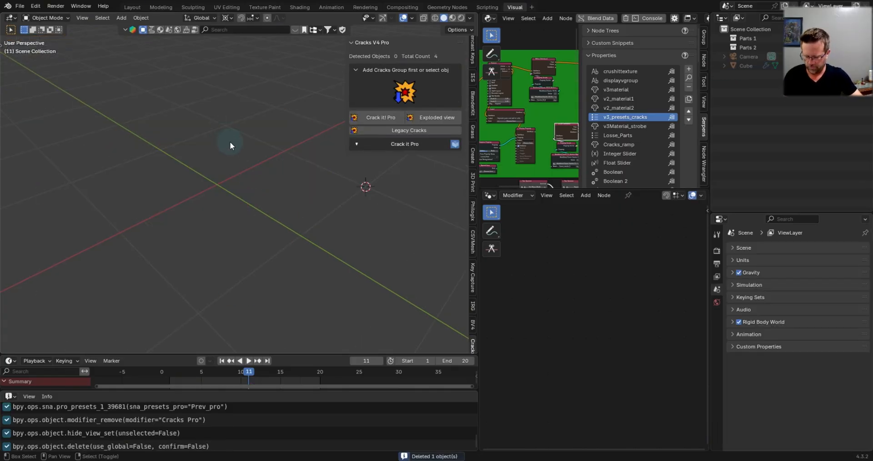
- Add a new cube and fracture it with Crack it! Pro
click(121, 17)
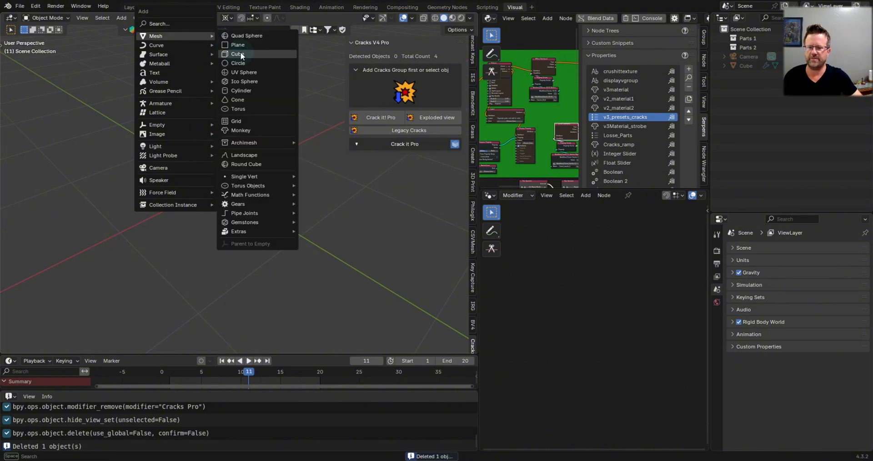
click(238, 54)
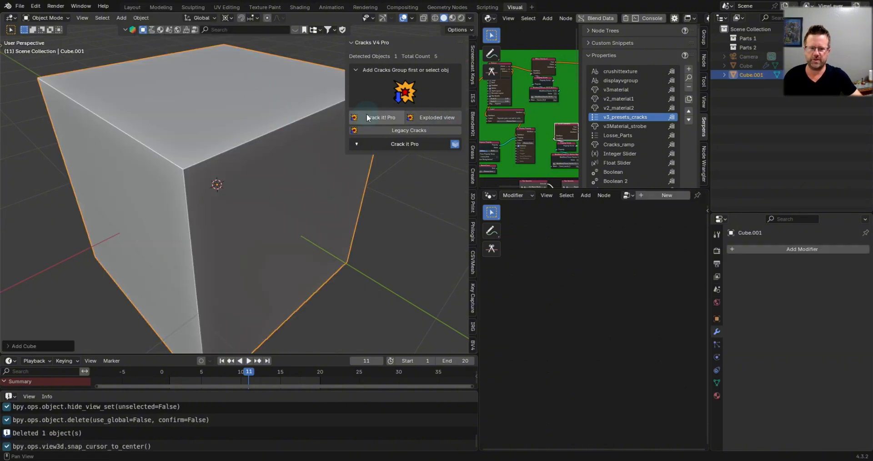
click(379, 117)
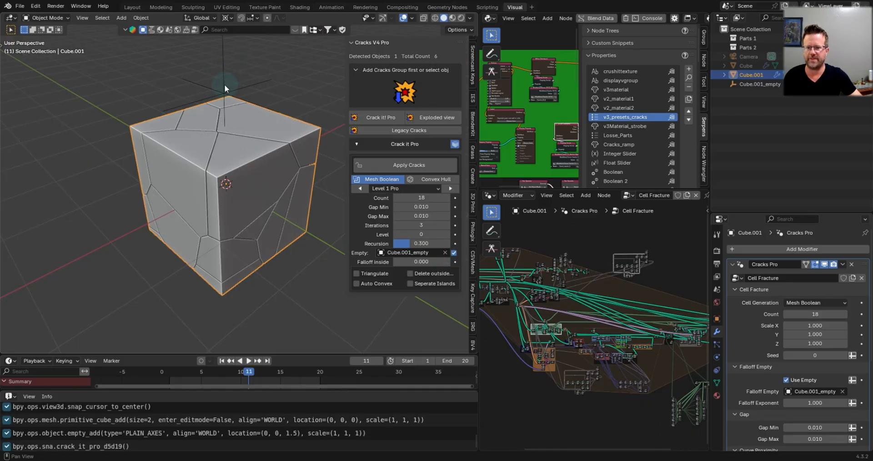
- Adjust the crack piece count, iterations to 4 and recursion to about 0.489
click(759, 84)
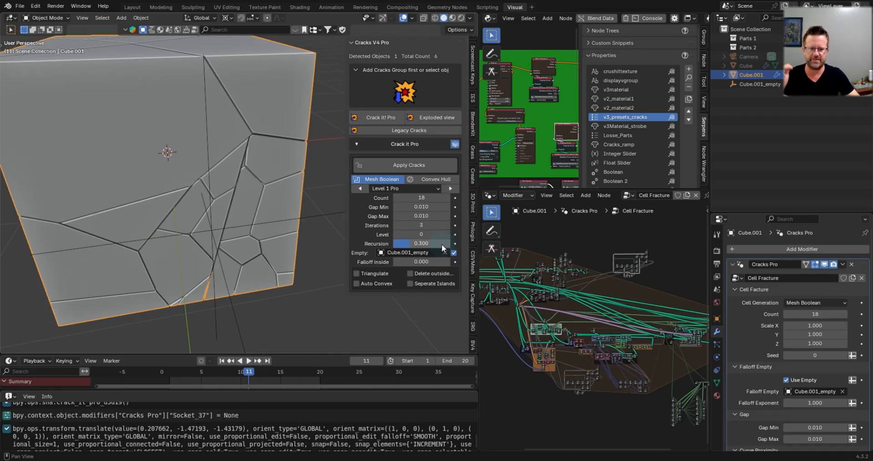
mouse_move(437, 246)
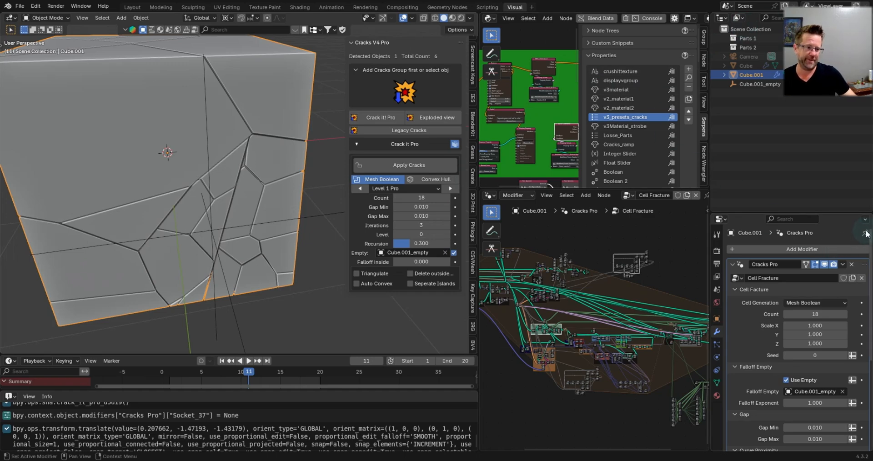
mouse_move(866, 234)
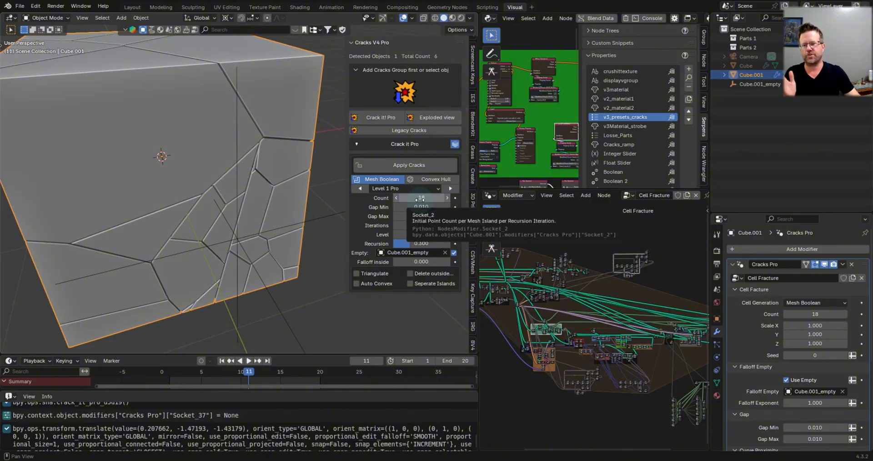
click(421, 198)
text(10)
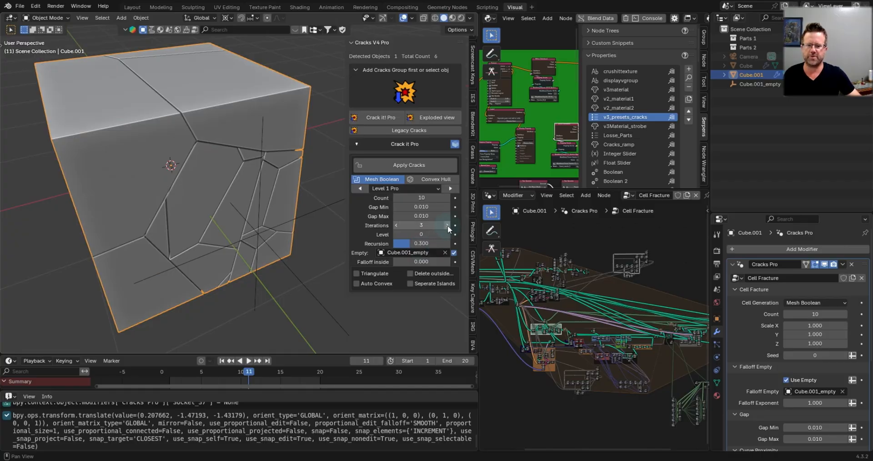
click(449, 225)
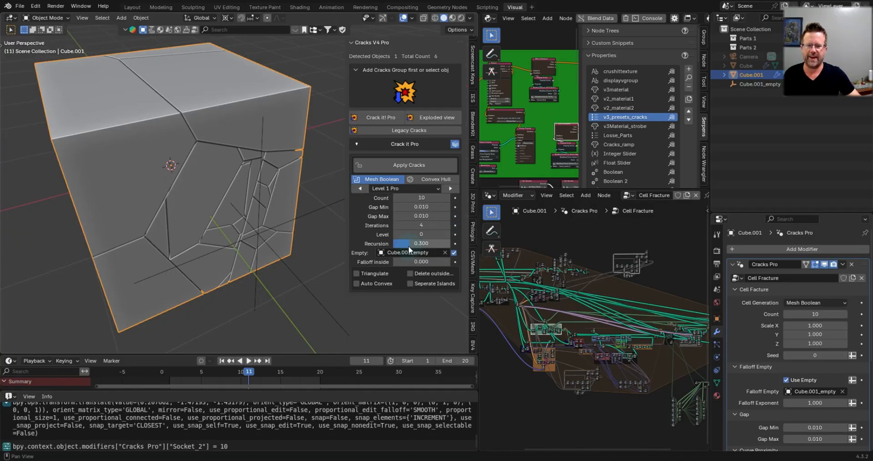
drag(406, 243, 421, 243)
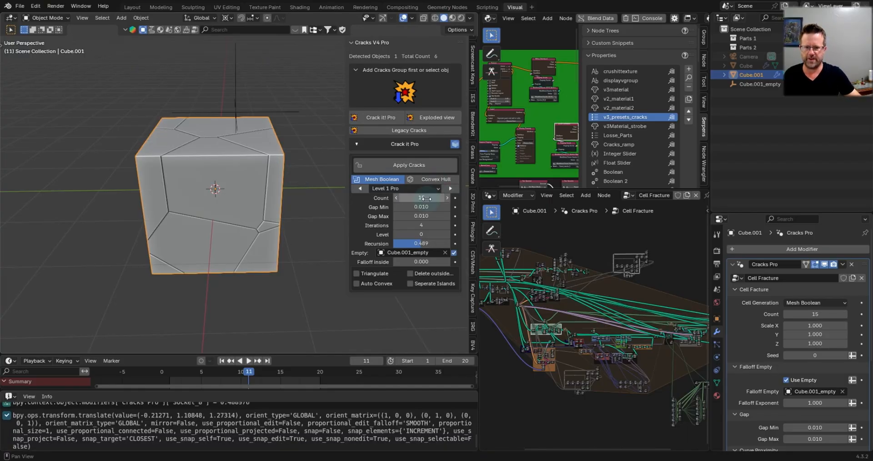
click(421, 198)
text(20)
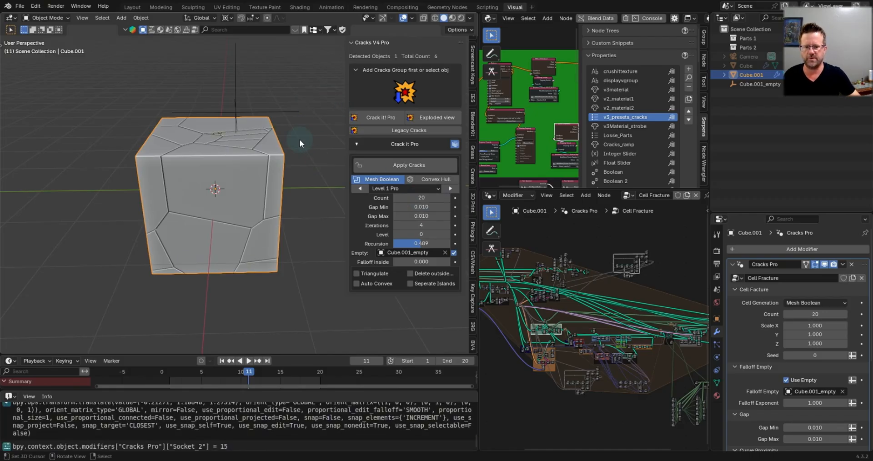
- Move the crack-focusing empty and set the piece Count to 10
click(758, 84)
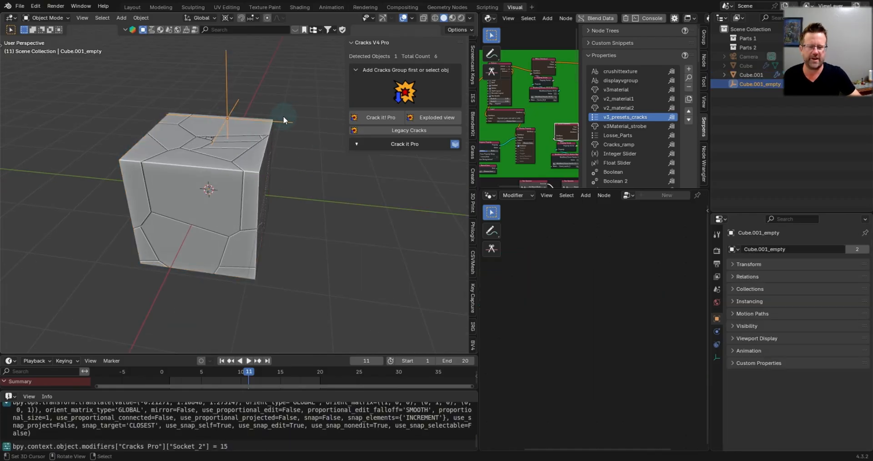
key(g)
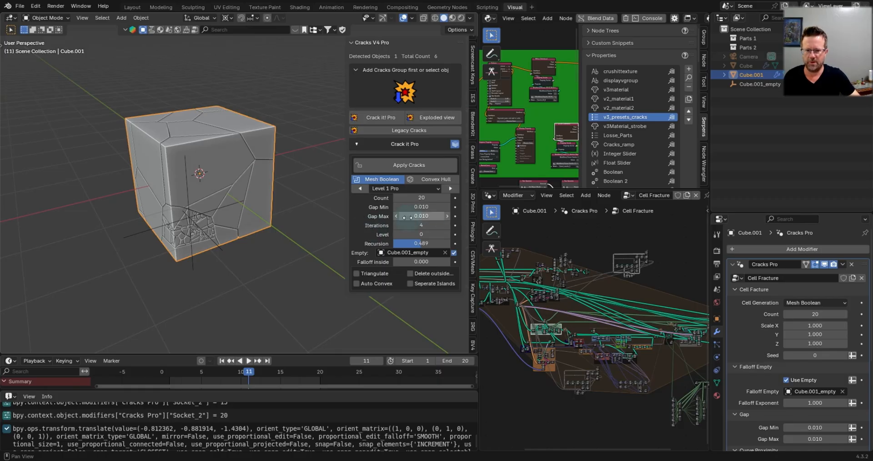
mouse_move(422, 216)
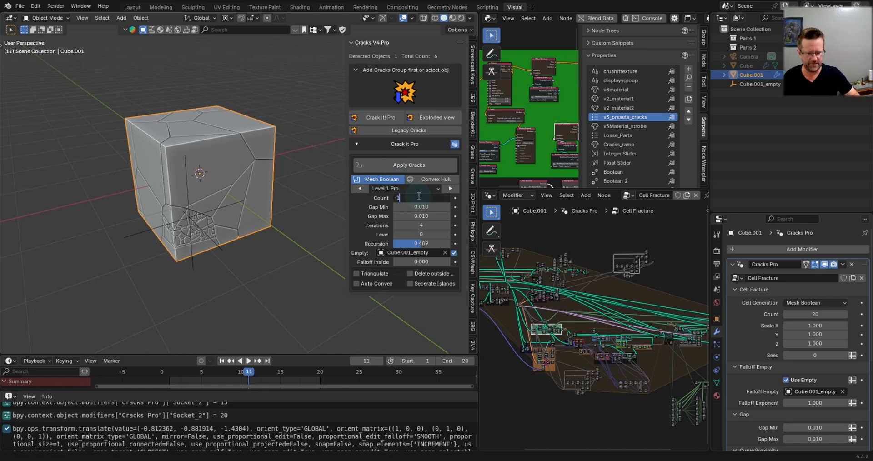
text(10)
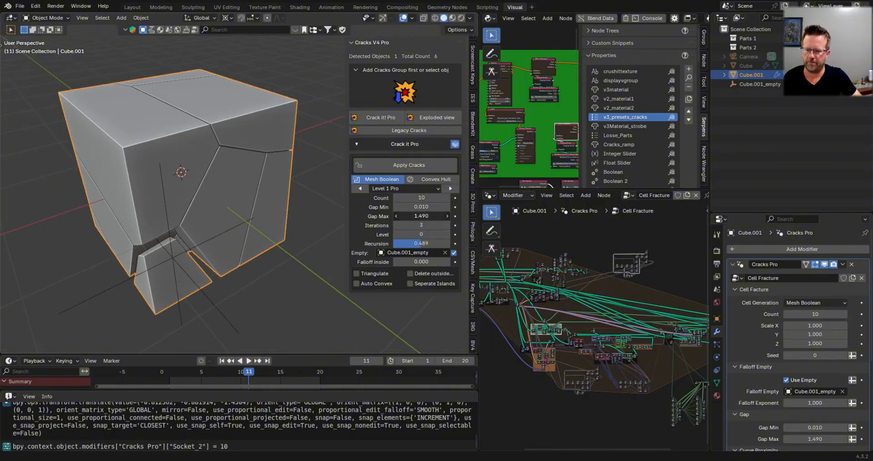
- Test Gap Min at 0.070, 0.190 and negative, reset to 0.010, and set Count to 25
click(421, 215)
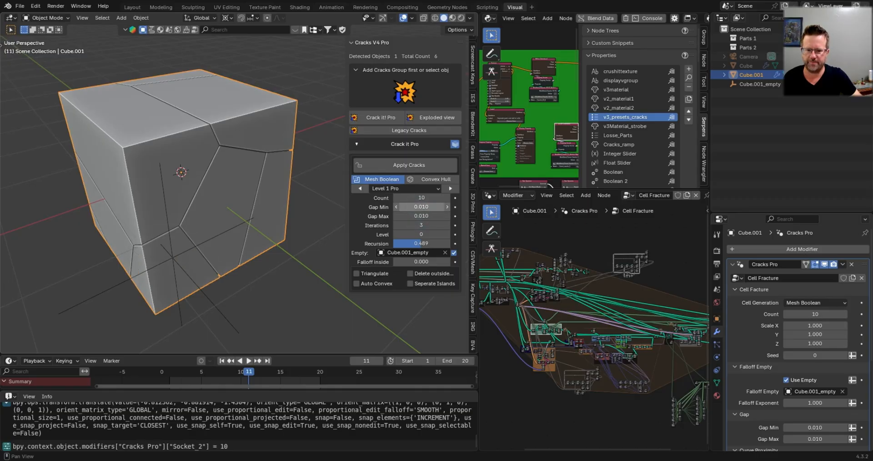
drag(421, 207, 421, 207)
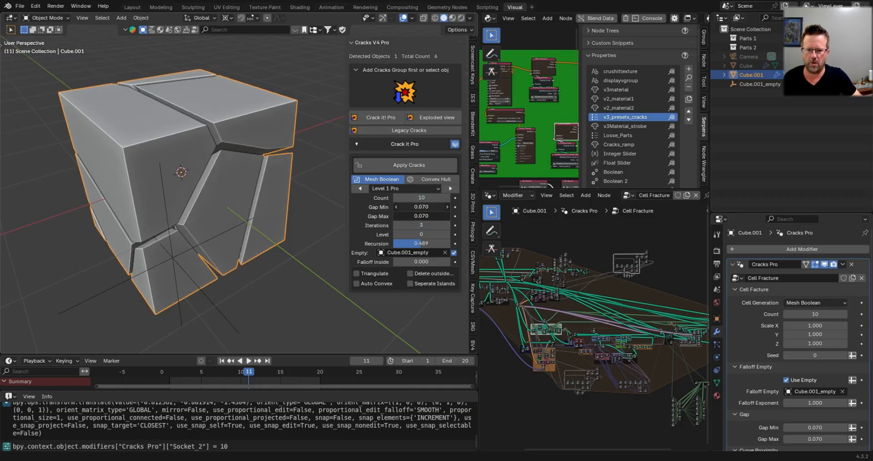
drag(421, 206, 421, 211)
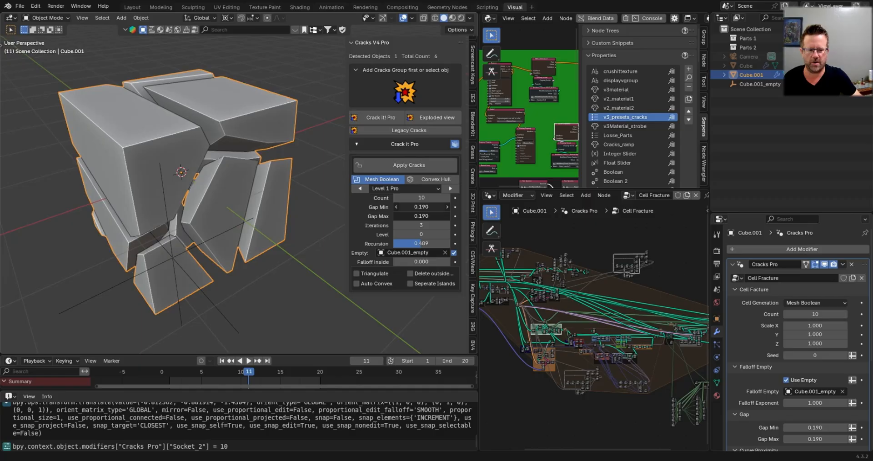
drag(421, 206, 422, 206)
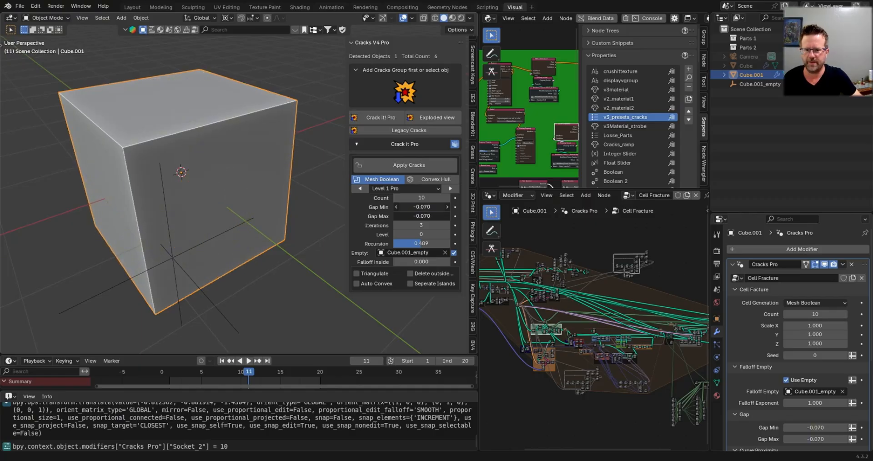
drag(429, 206, 420, 206)
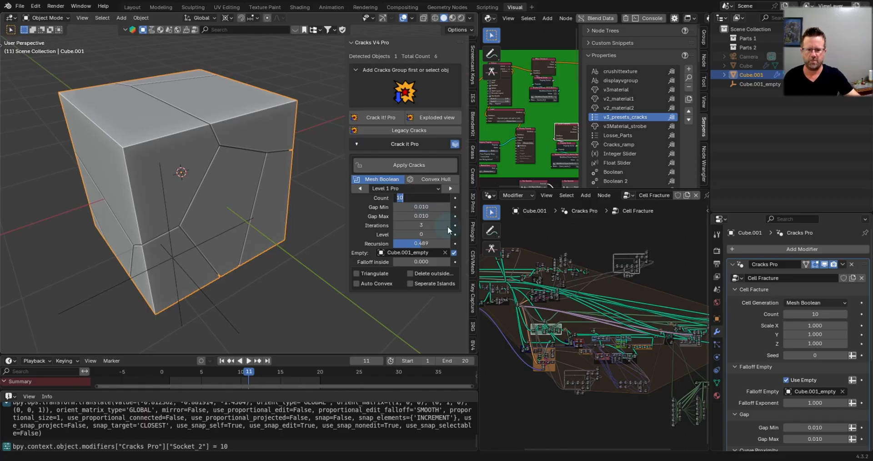
click(421, 225)
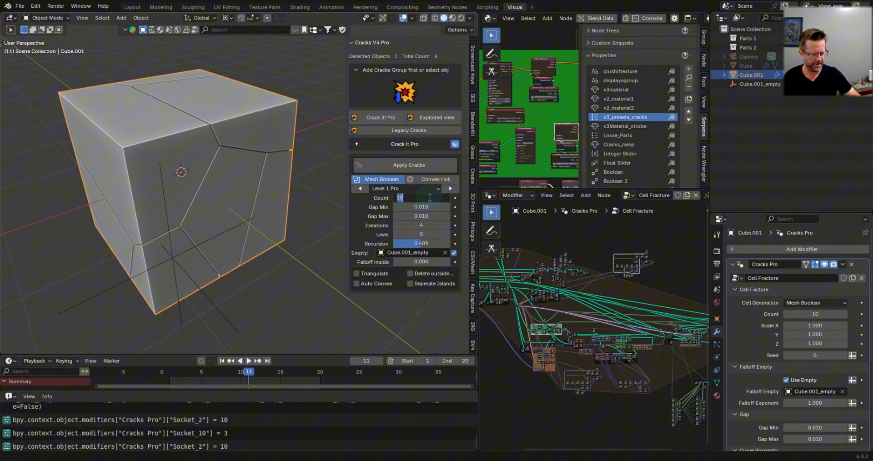
text(25)
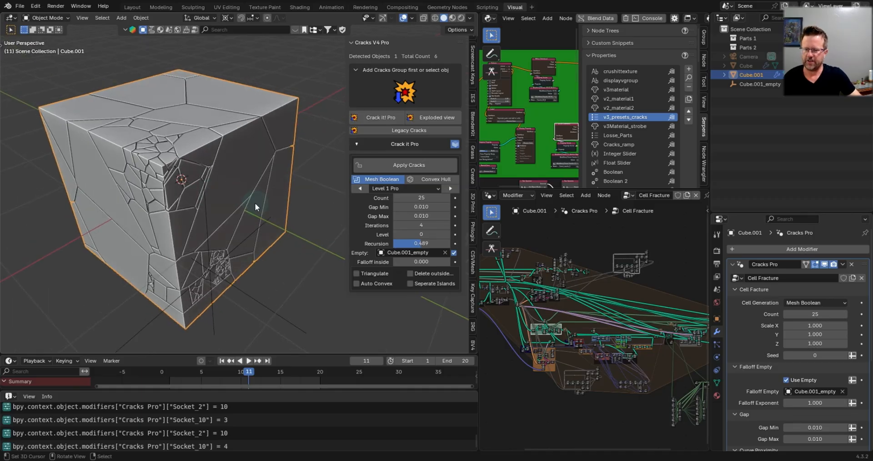
mouse_move(422, 262)
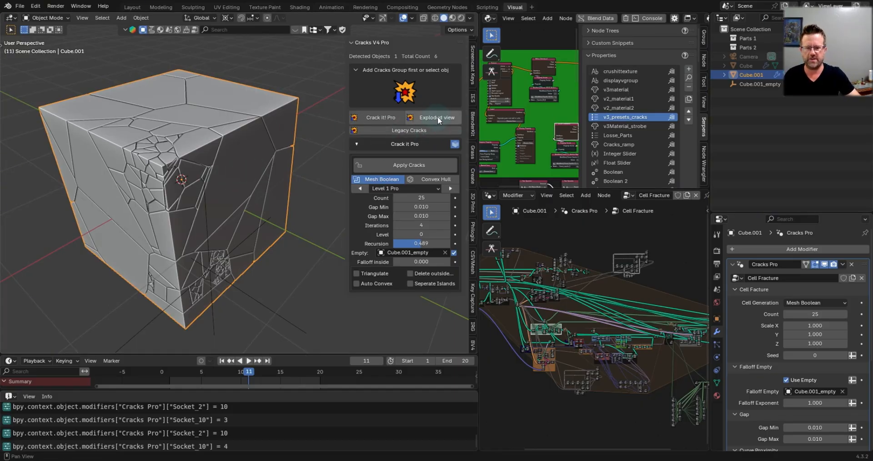
- Add an exploded view to the cracked cube with Exploded Scale 0.450
click(436, 117)
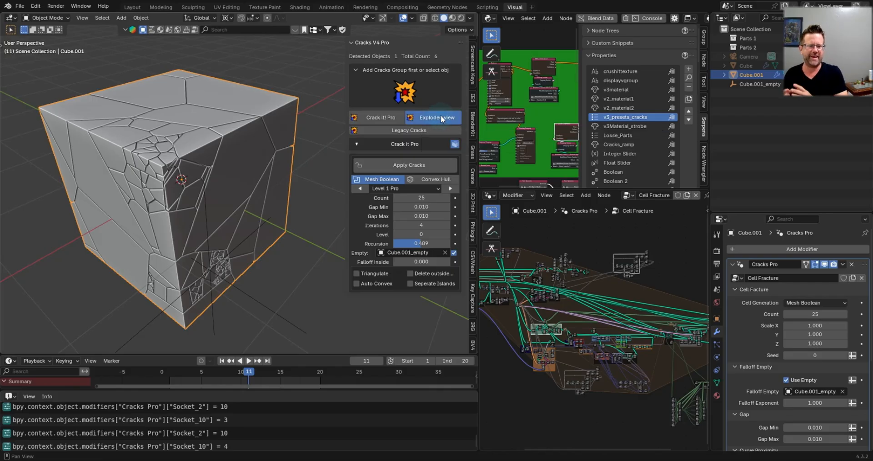
click(437, 117)
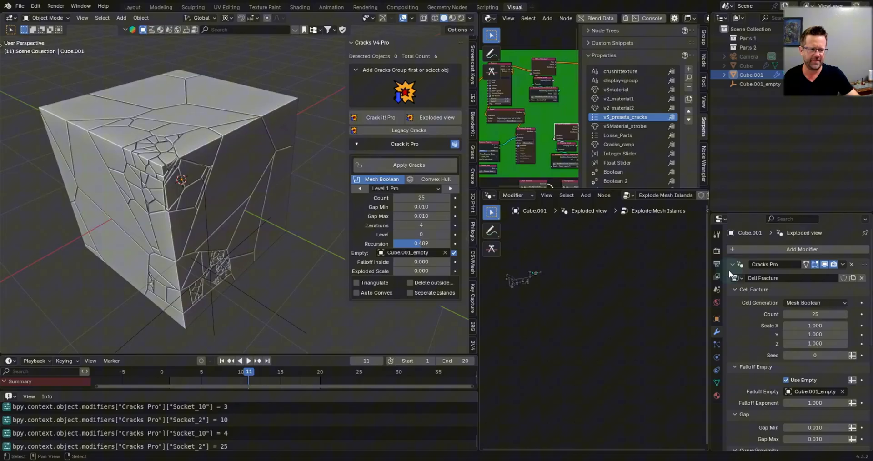
click(734, 264)
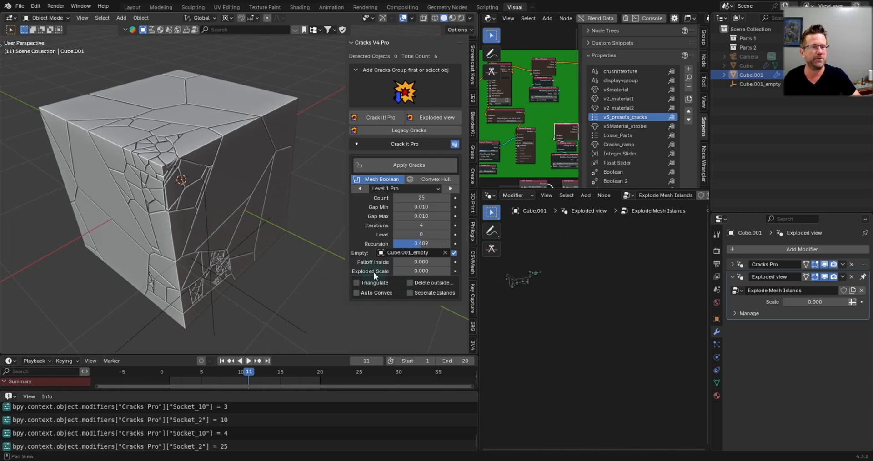
click(422, 271)
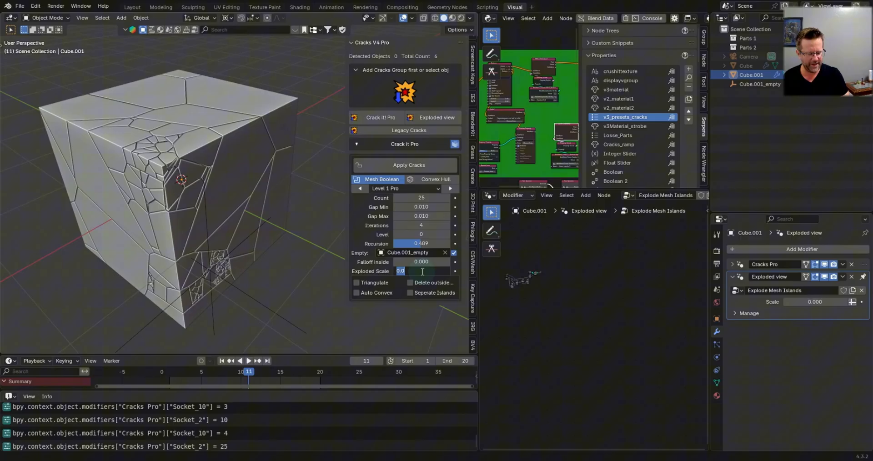
text(100)
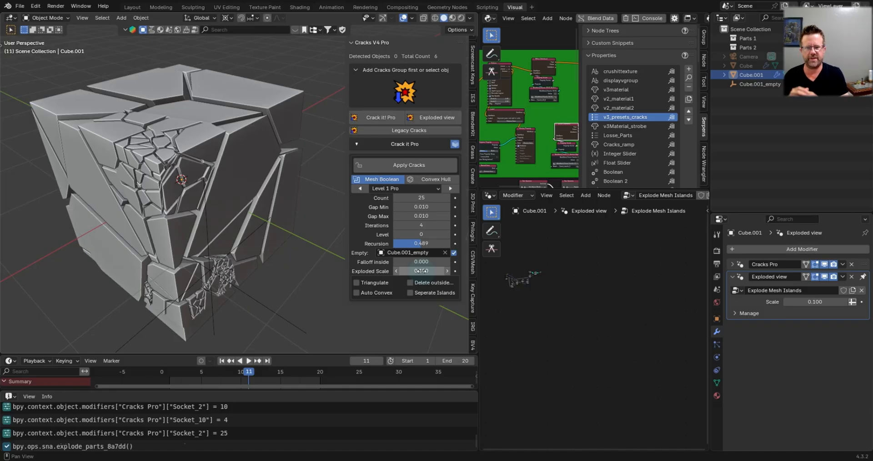
click(421, 270)
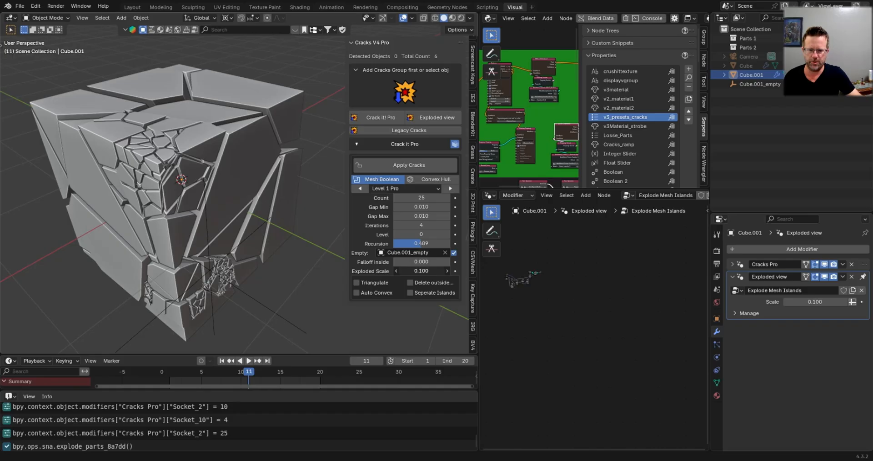
drag(421, 271, 431, 271)
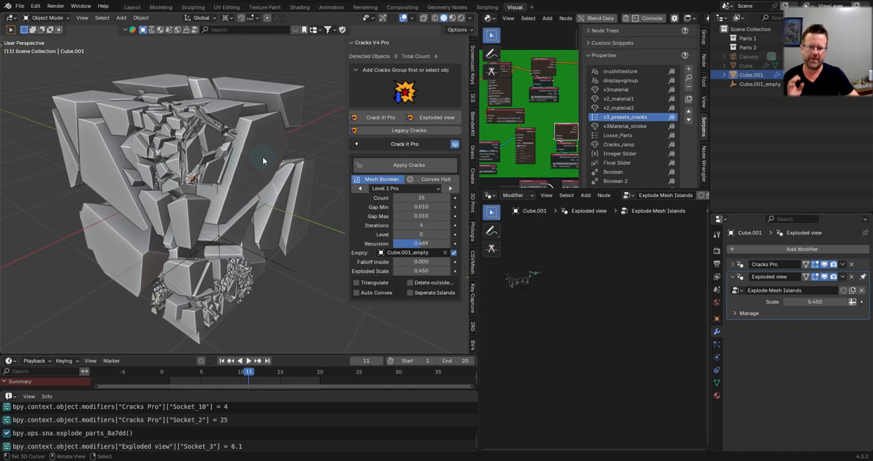
mouse_move(296, 194)
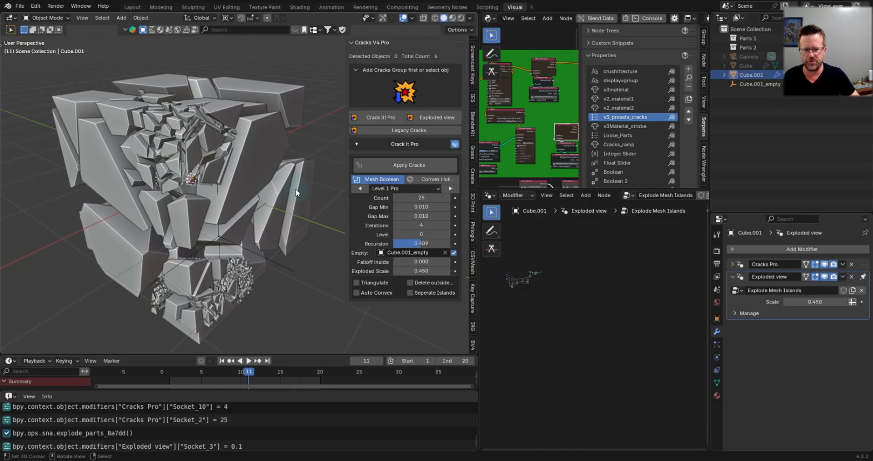
mouse_move(243, 151)
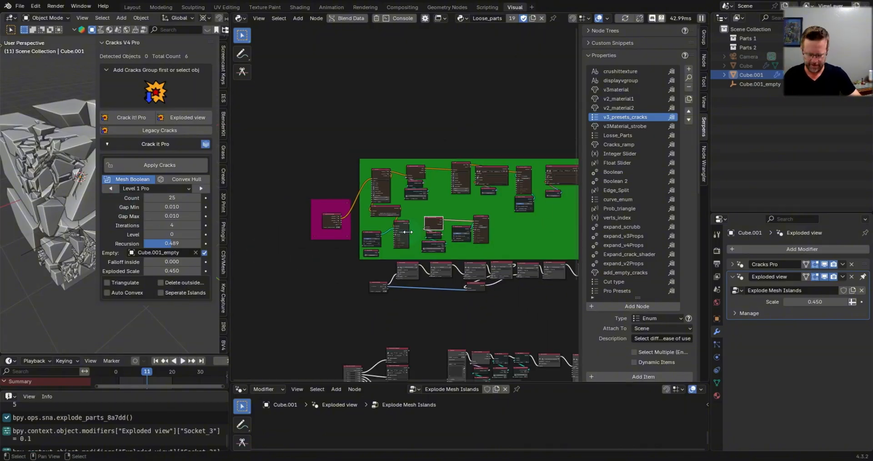
- Collapse Properties, open the Pro presets node tree and rearrange its nodes
click(605, 31)
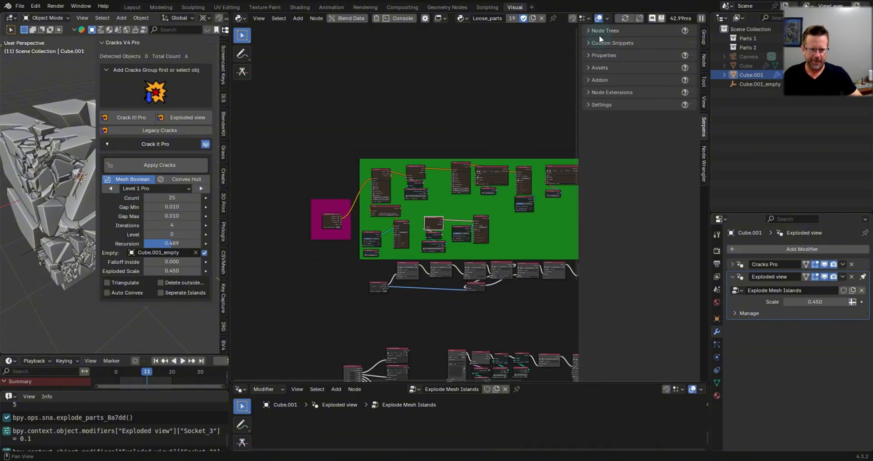
click(605, 30)
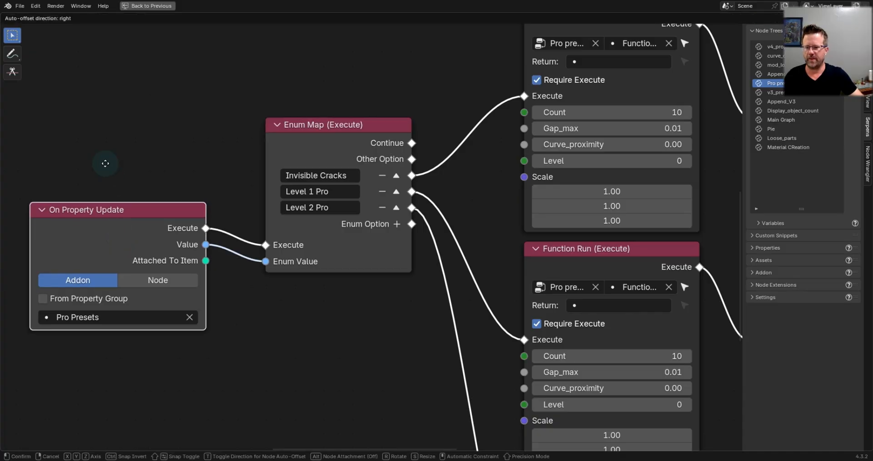
drag(105, 163, 135, 154)
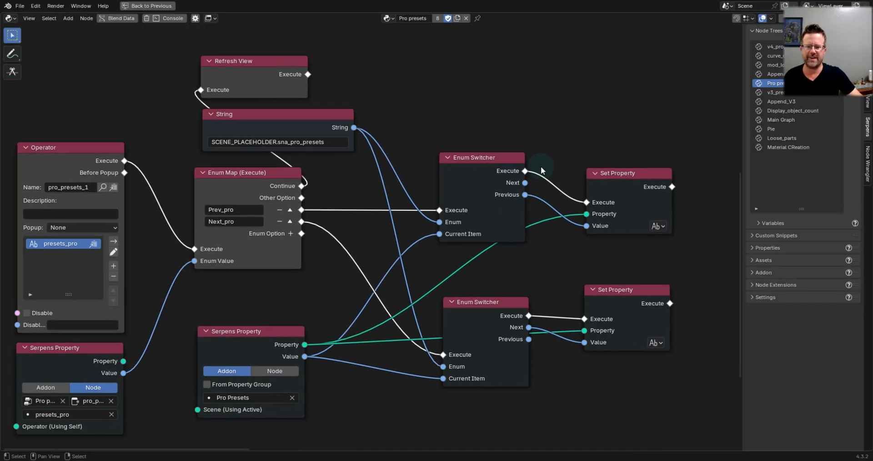
mouse_move(252, 178)
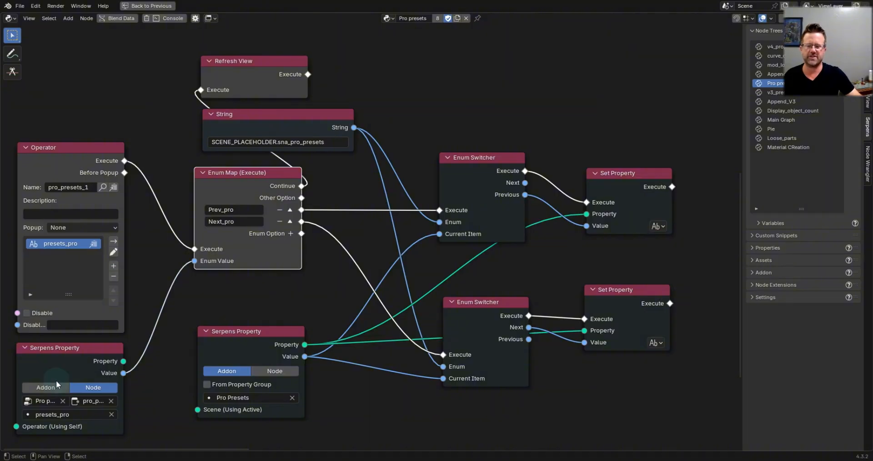
mouse_move(139, 258)
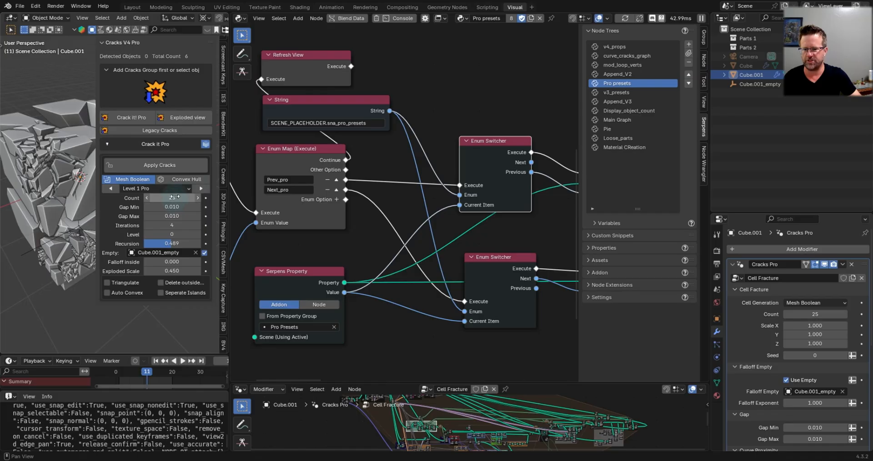
- Maximize the Pro presets graph and place a duplicated Function Run node below
click(172, 198)
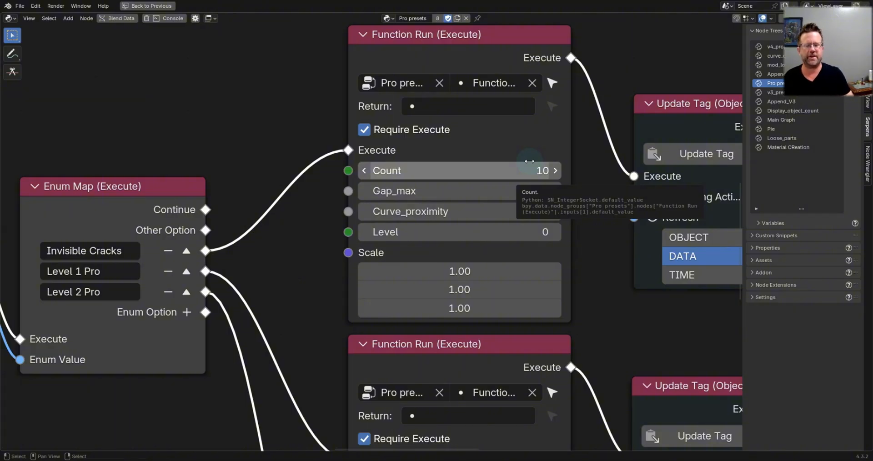
scroll(down, 3)
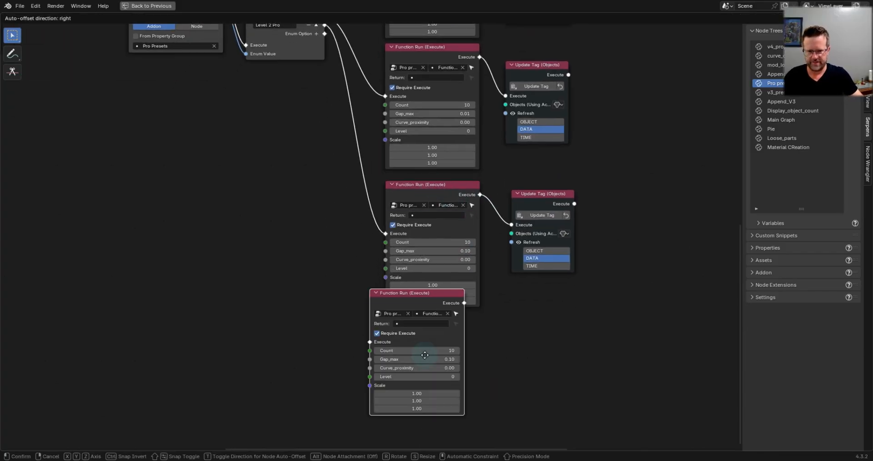
click(425, 355)
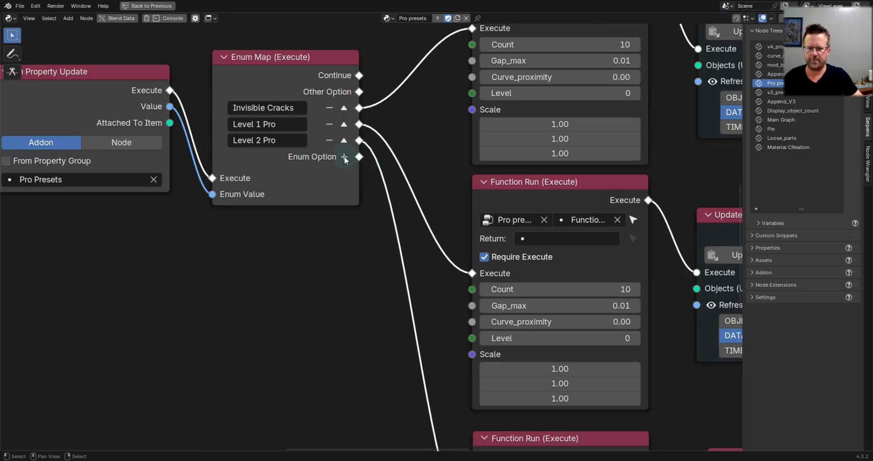
- Add a 'Level 3 Pro' option to the Enum Map node and the Pro Presets items
click(344, 157)
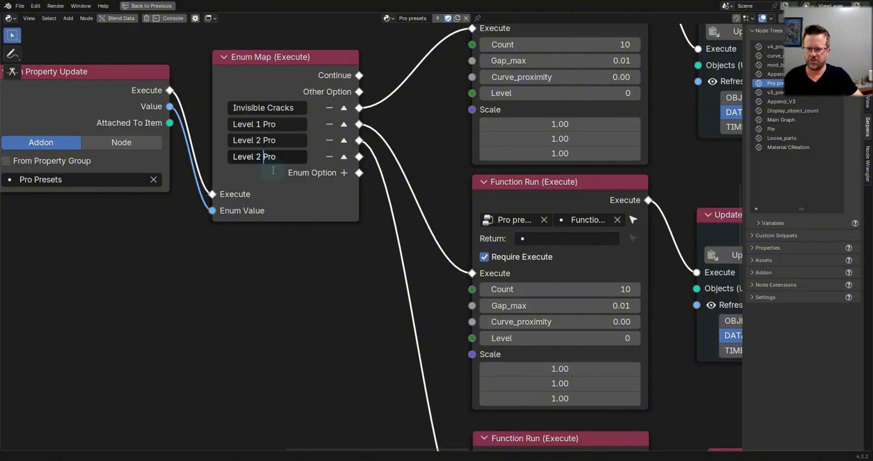
text(Level 3 Pro)
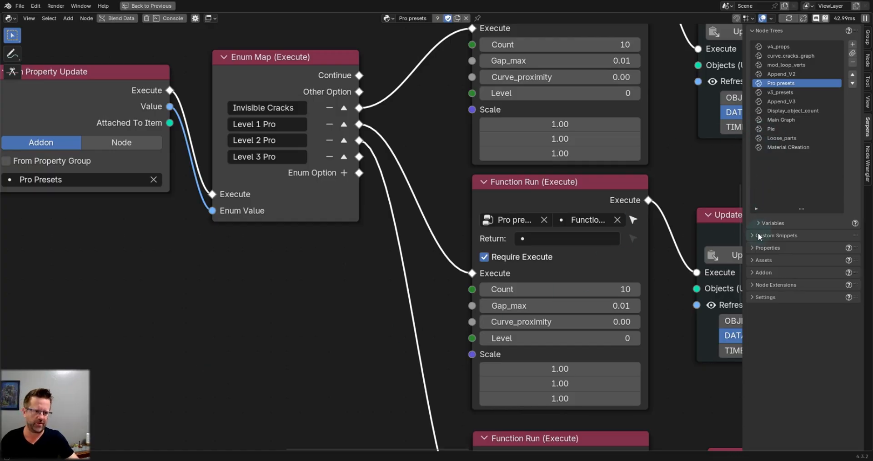
click(776, 235)
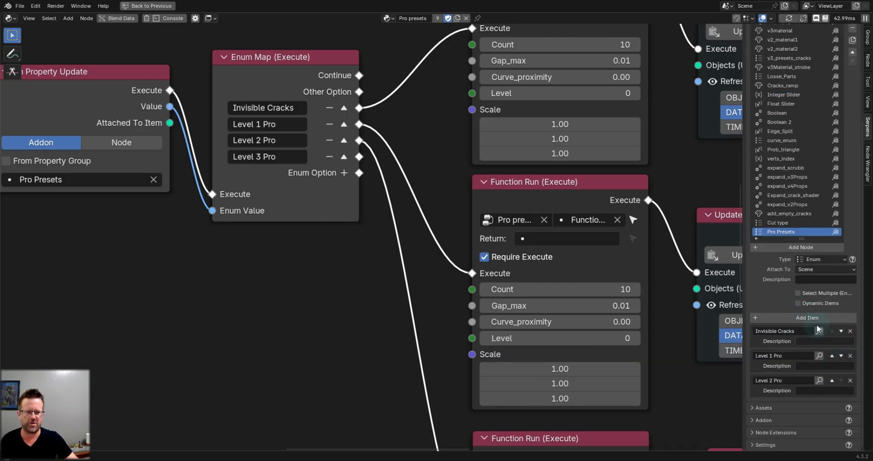
click(807, 317)
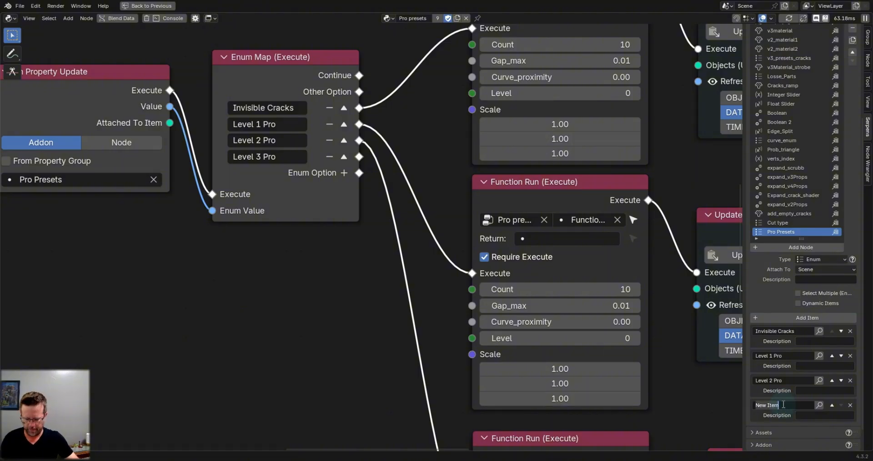
text(Level 2 Pro)
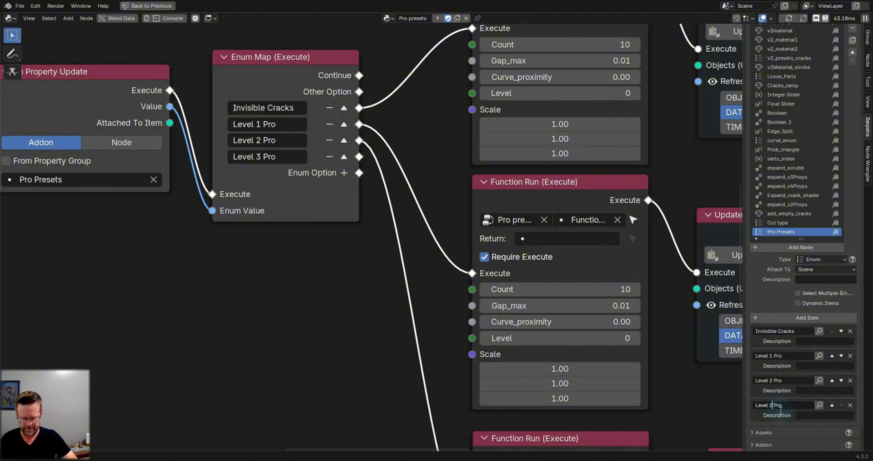
text(Level 3 Pro)
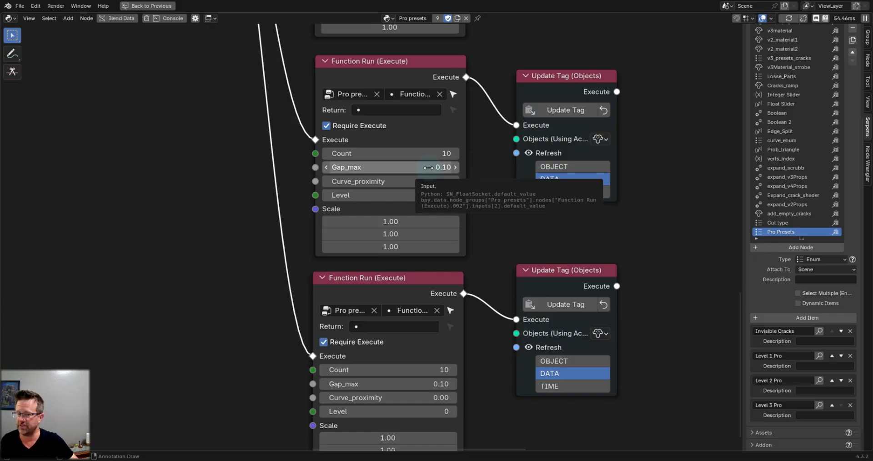
- Set the lower two Function Run nodes' Gap_max to 0.08 and 0.01, then save
click(390, 167)
text(0.08)
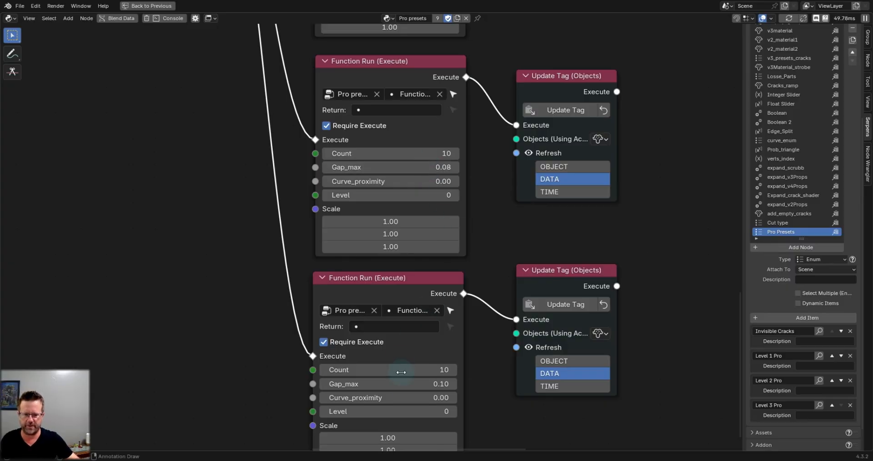
mouse_move(388, 384)
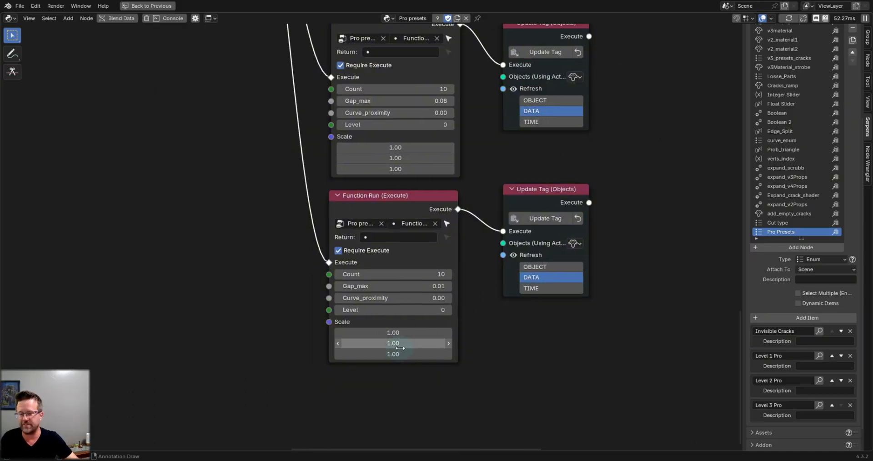
click(393, 343)
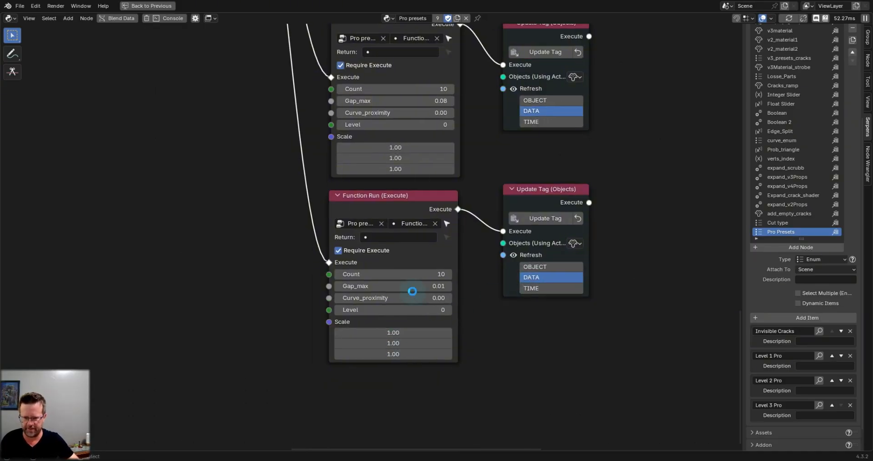
key(ctrl+s)
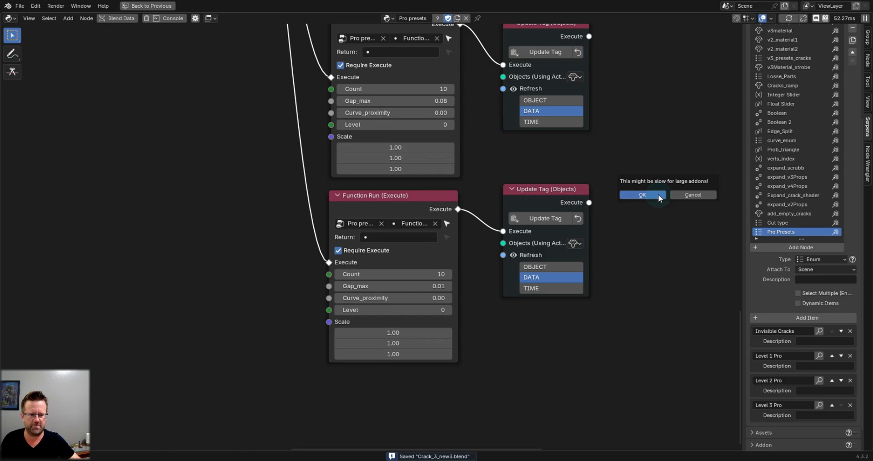
- Confirm the add-on recompile, dismiss the compile log, and choose the Invisible Cracks preset
click(642, 194)
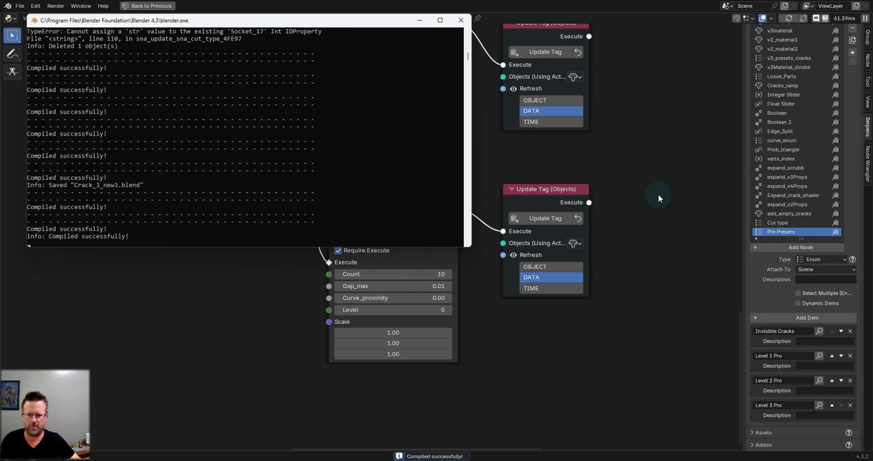
click(461, 20)
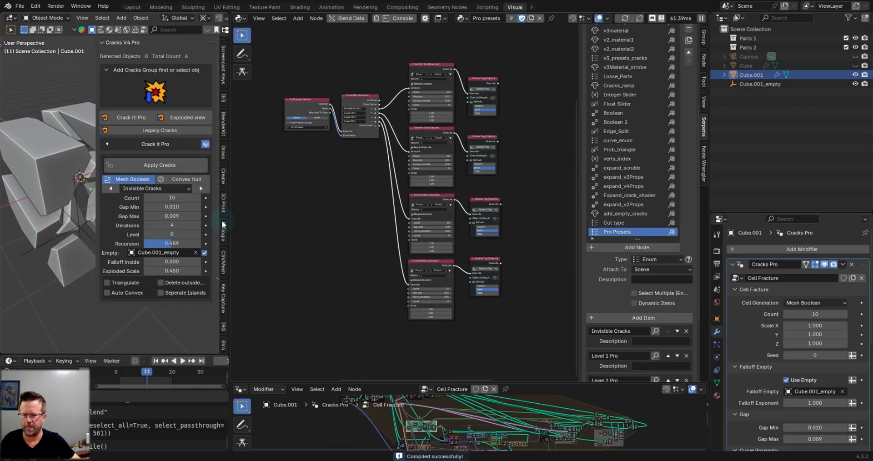
click(156, 188)
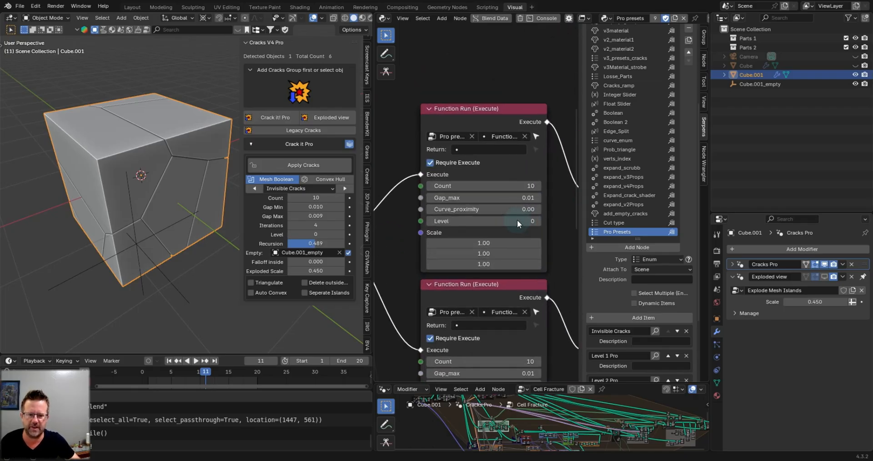
- Set the Invisible Cracks Function Run node's gap value to 0
double_click(484, 197)
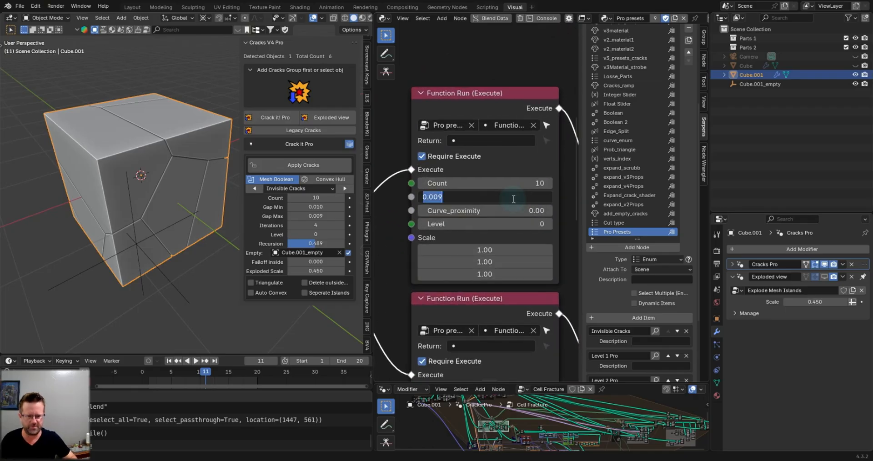
text(0.00)
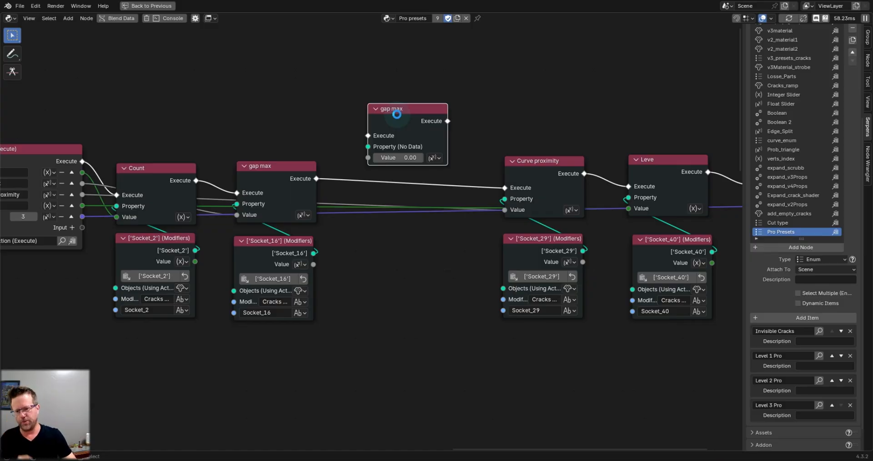
- Save the file and wire the new gap max node into the execute chain
key(ctrl+s)
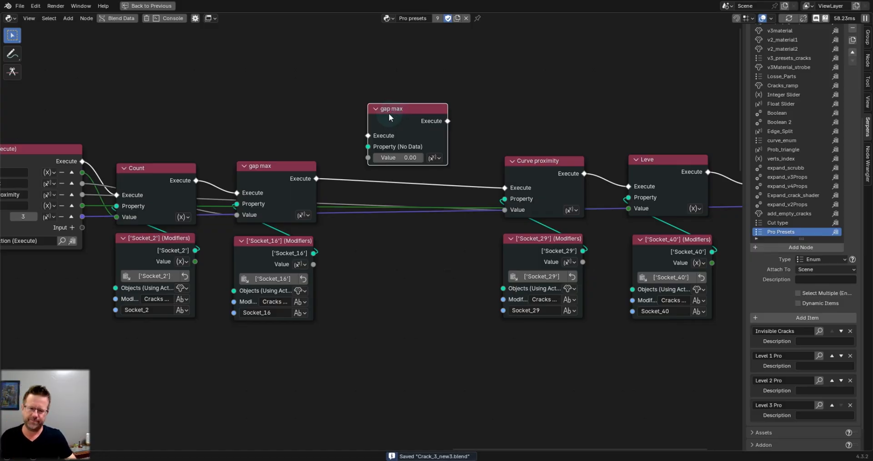
drag(389, 114, 412, 138)
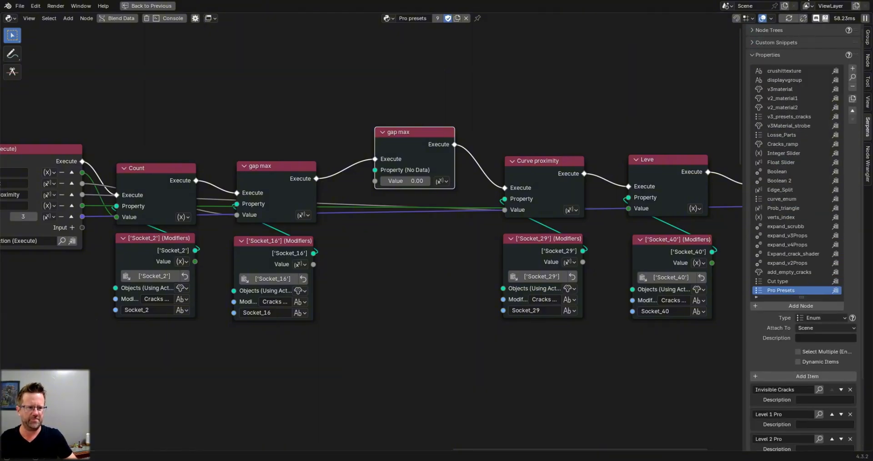
click(514, 7)
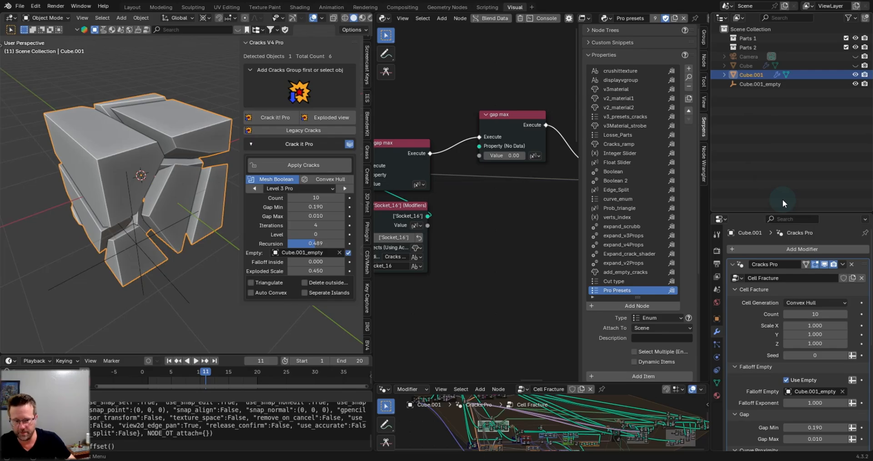
scroll(down, 3)
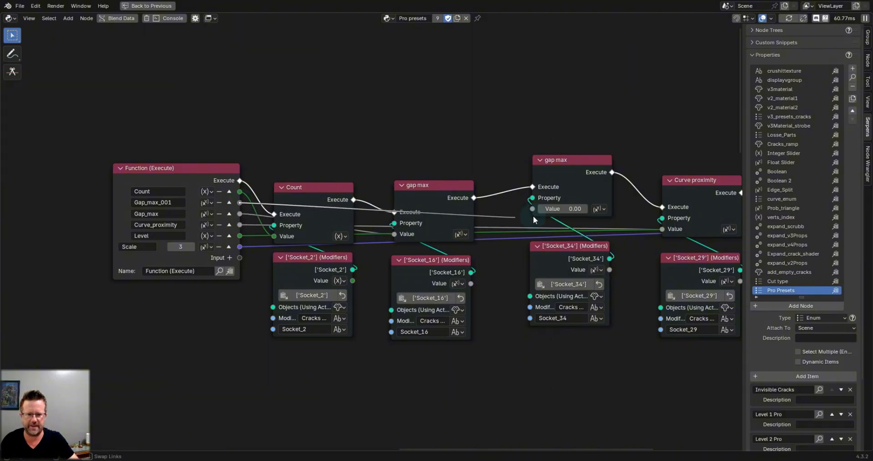
- Rename the function's second input from Gap_max_001 to Gap_min
click(156, 202)
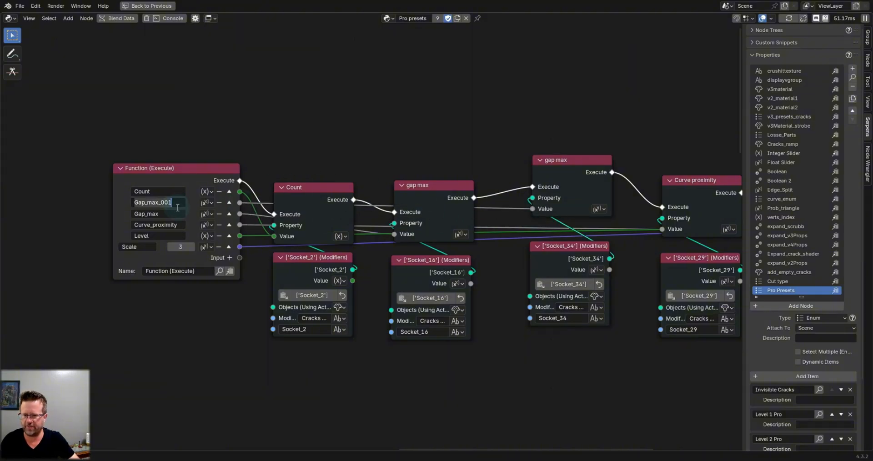
key(BackSpace)
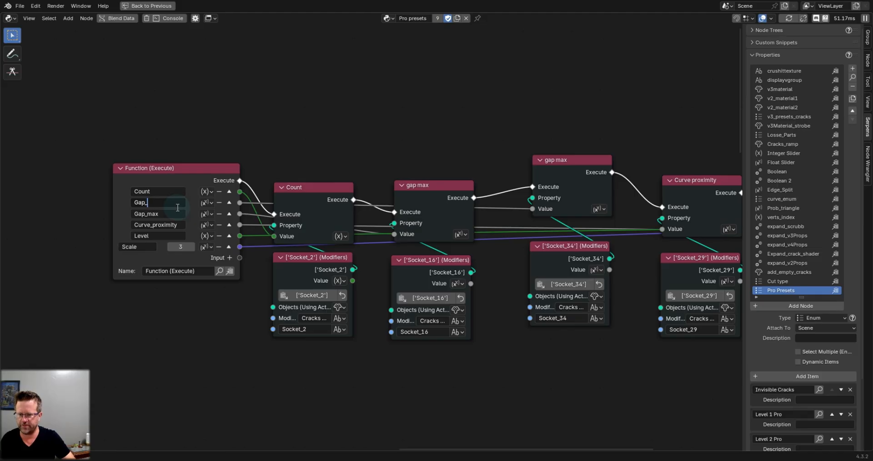
text(min)
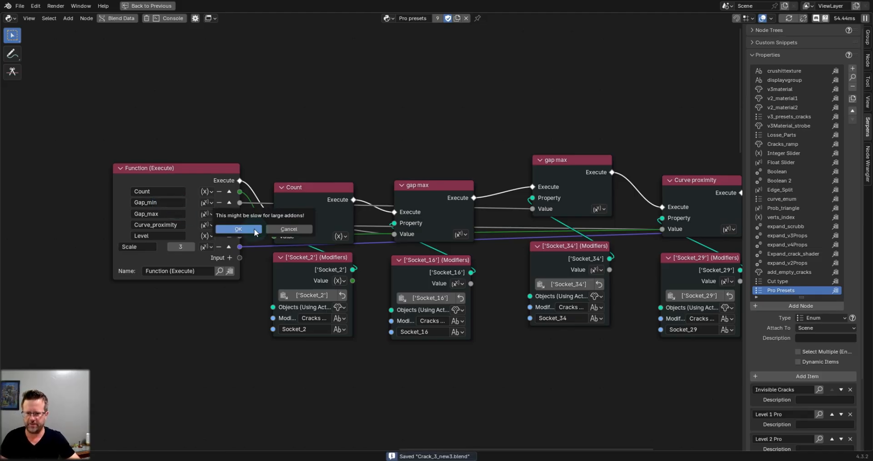
- Accept the slowness warning and review each preset run's Gap_min and Gap_max values
click(237, 229)
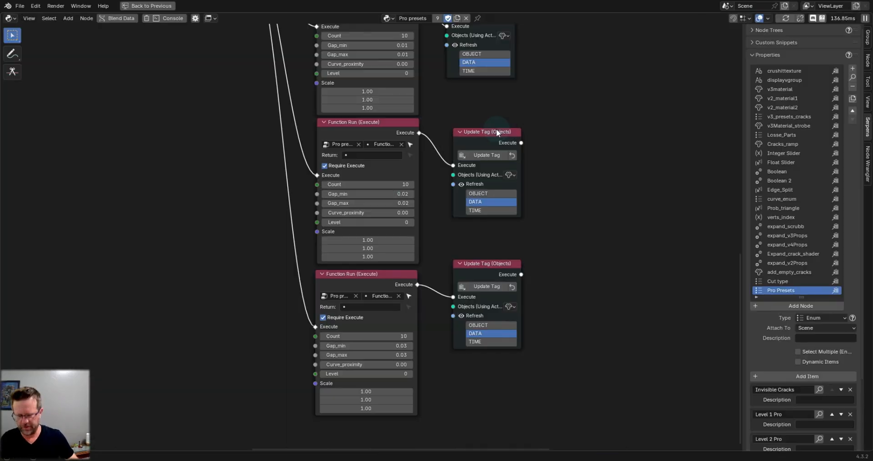
scroll(down, 3)
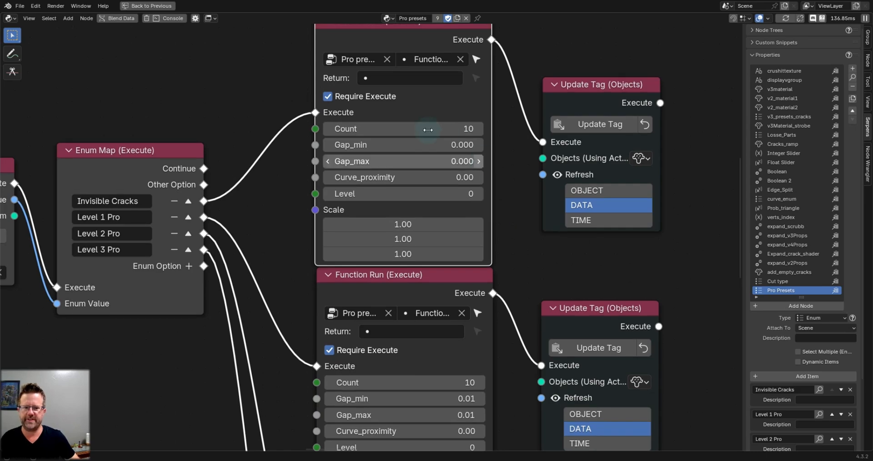
scroll(down, 3)
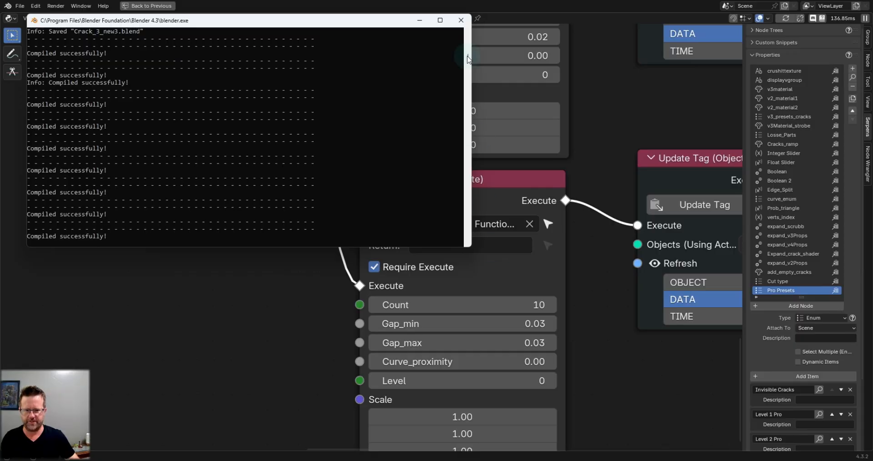
- Close the console and cycle the Pro presets, ending on Level 2 Pro (gap 0.020)
click(461, 20)
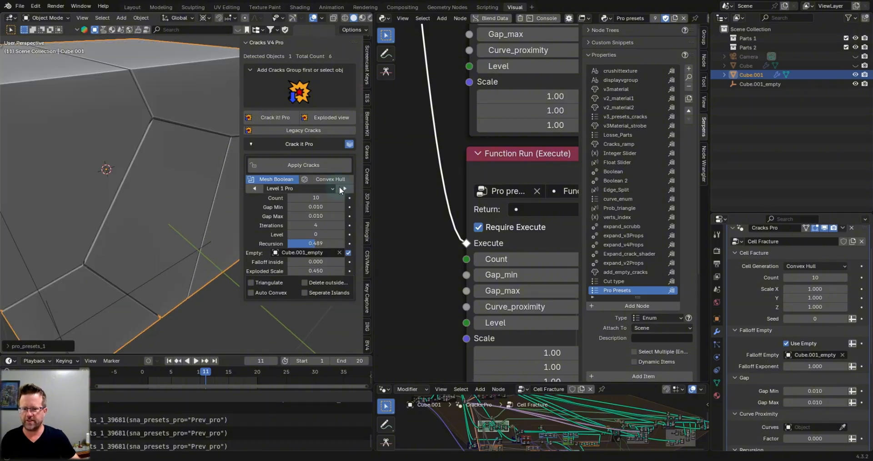
click(344, 188)
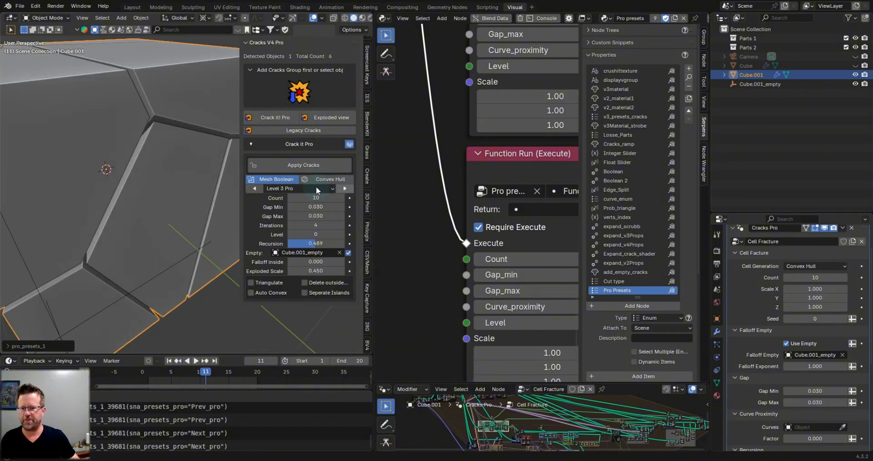
click(254, 188)
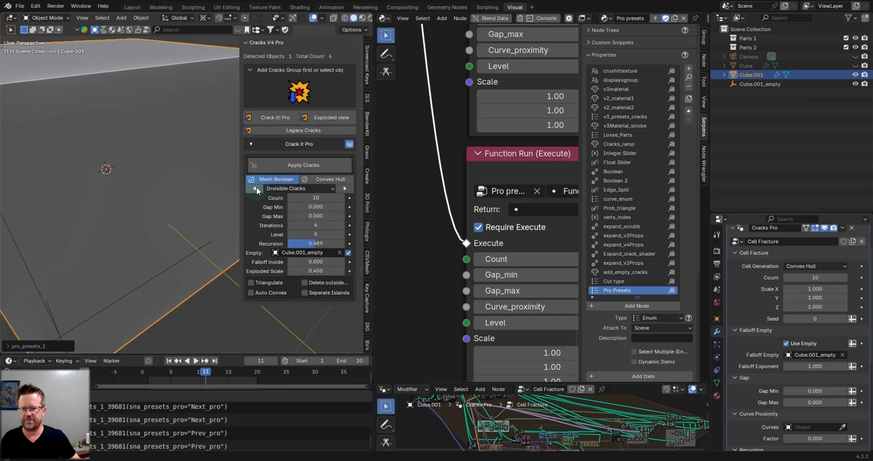
mouse_move(346, 191)
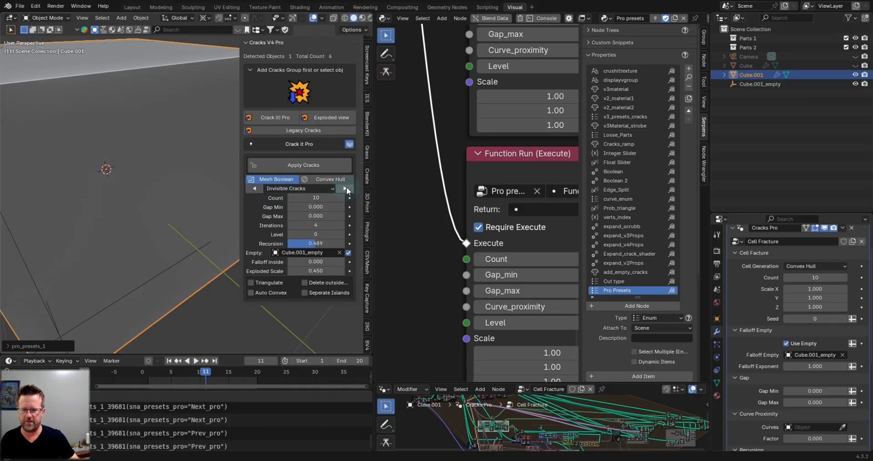
click(345, 188)
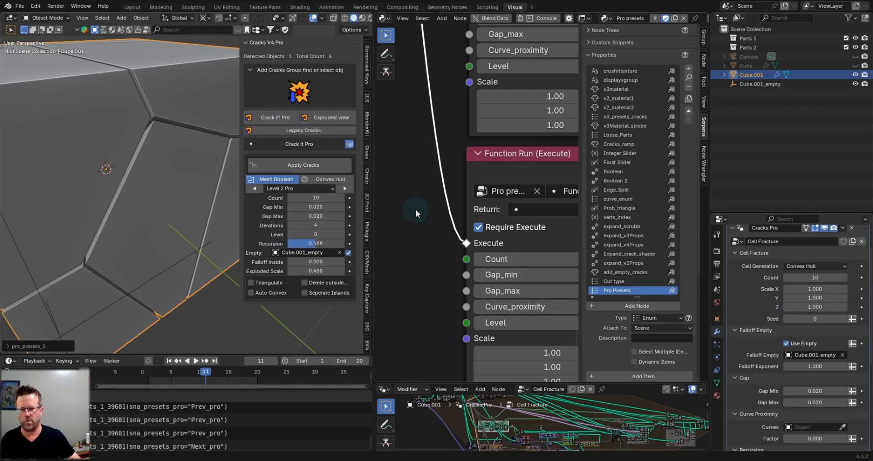
mouse_move(347, 211)
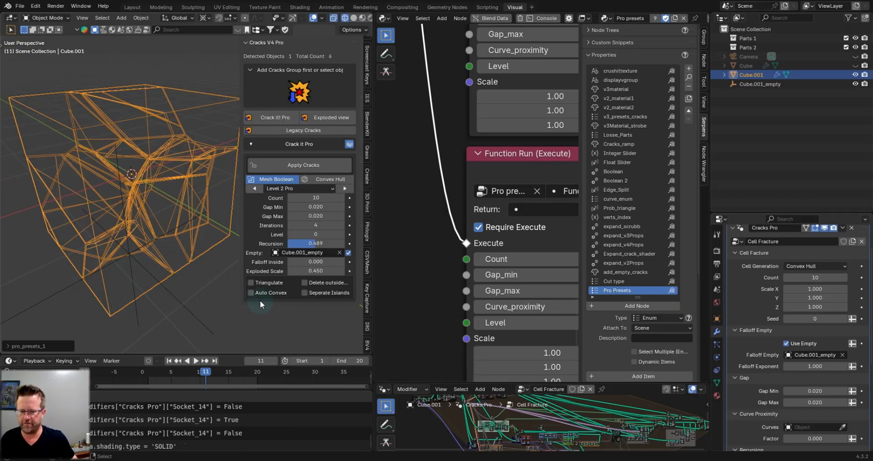
- Show the cube in wireframe, toggle Triangulate off again, and enable Delete outside polygons
click(250, 283)
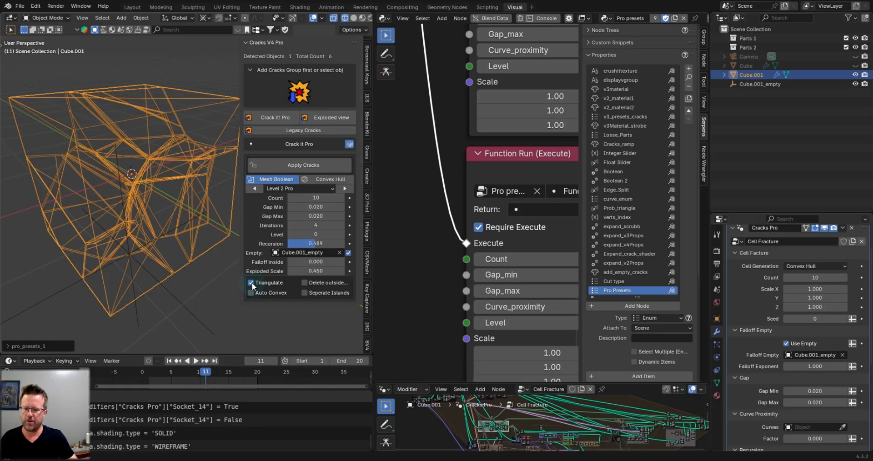
click(251, 284)
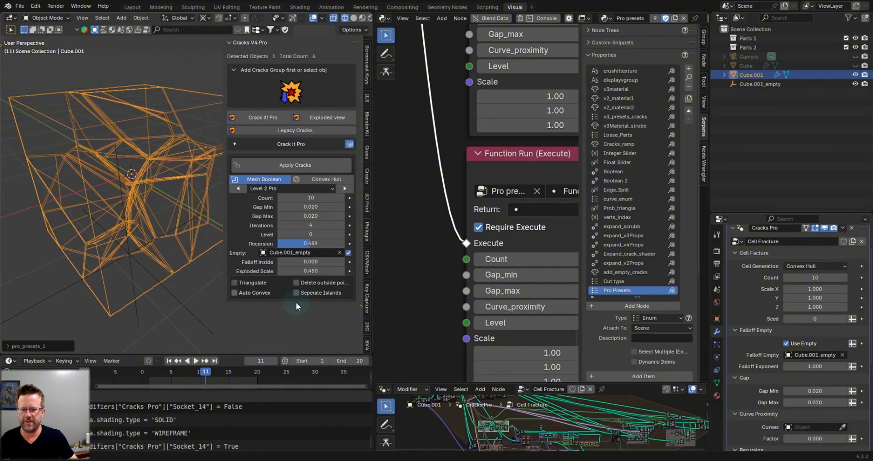
click(296, 282)
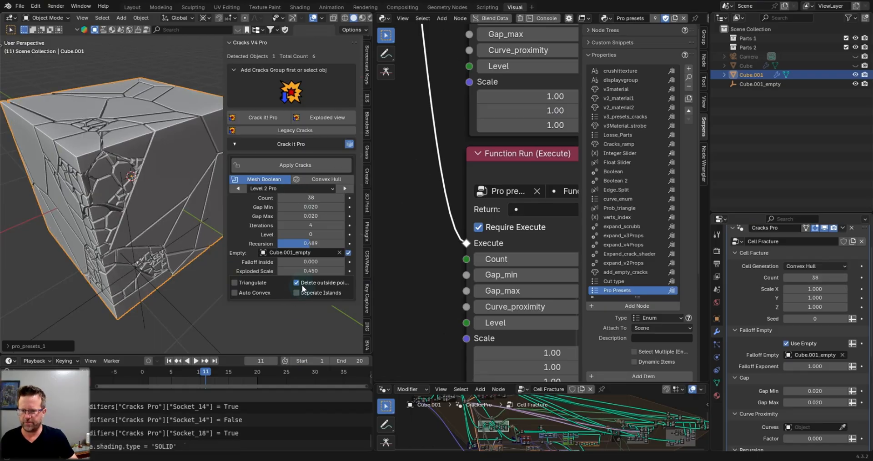
- Turn off Delete outside polygons and enable Seperate Islands on the cracked cube
click(296, 282)
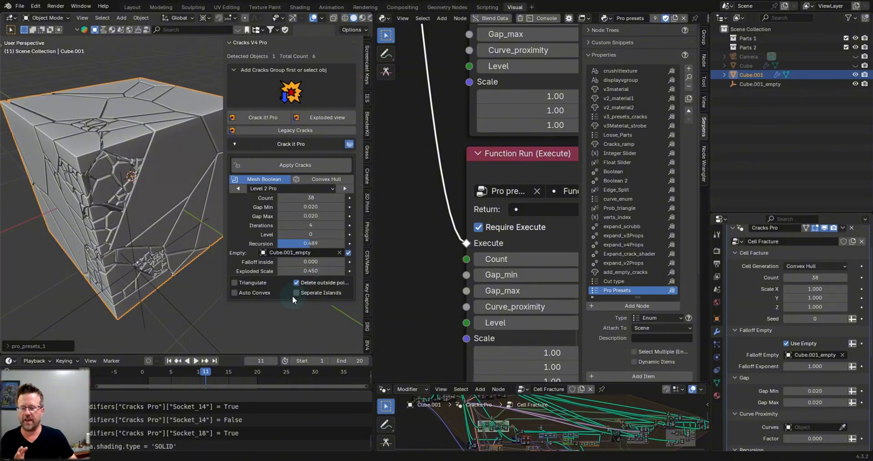
click(295, 283)
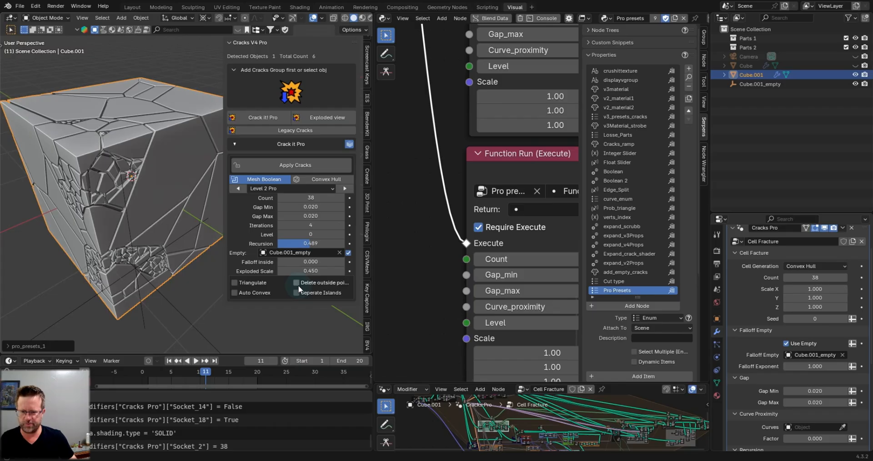
mouse_move(296, 288)
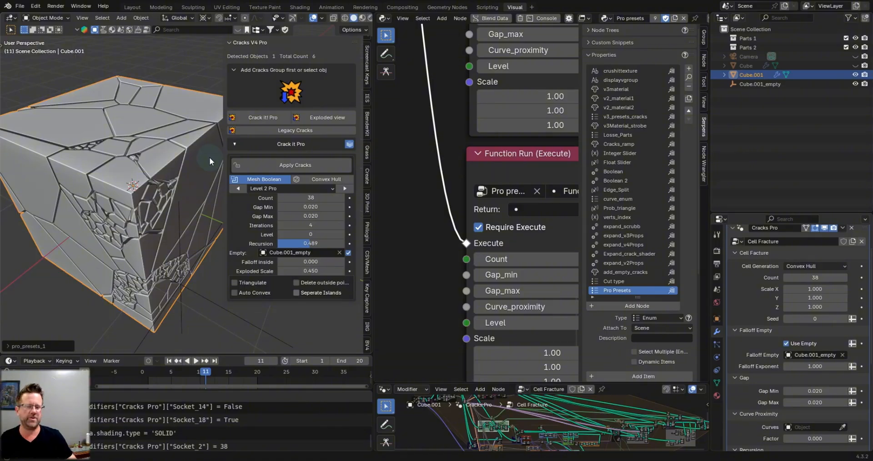
click(296, 292)
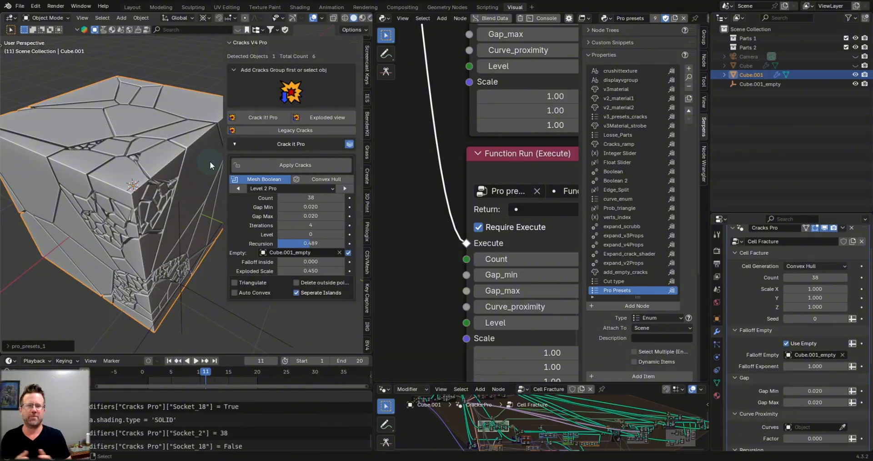